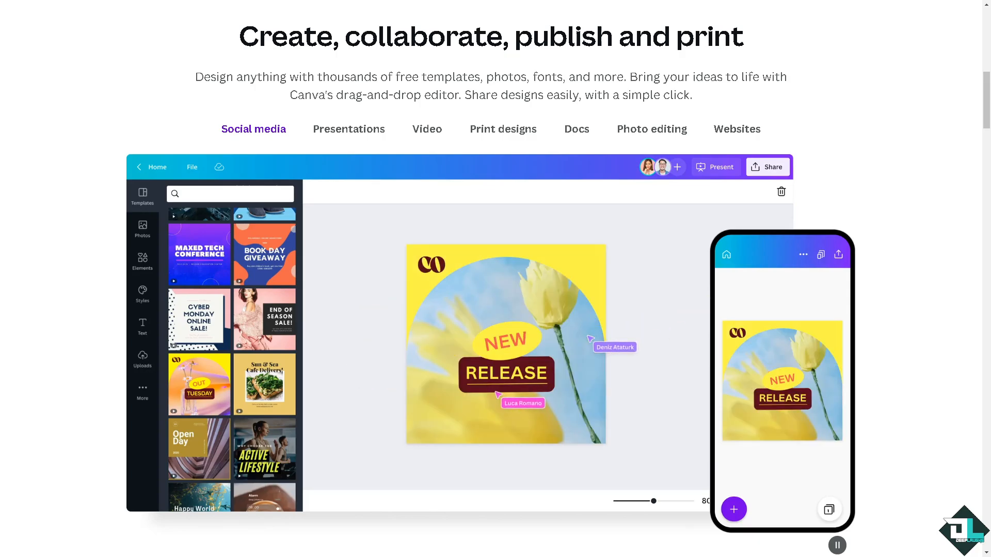
Return from the editor demo section to the top of the Canva homepage
{"action": "left_click", "coordinate": [143, 293]}
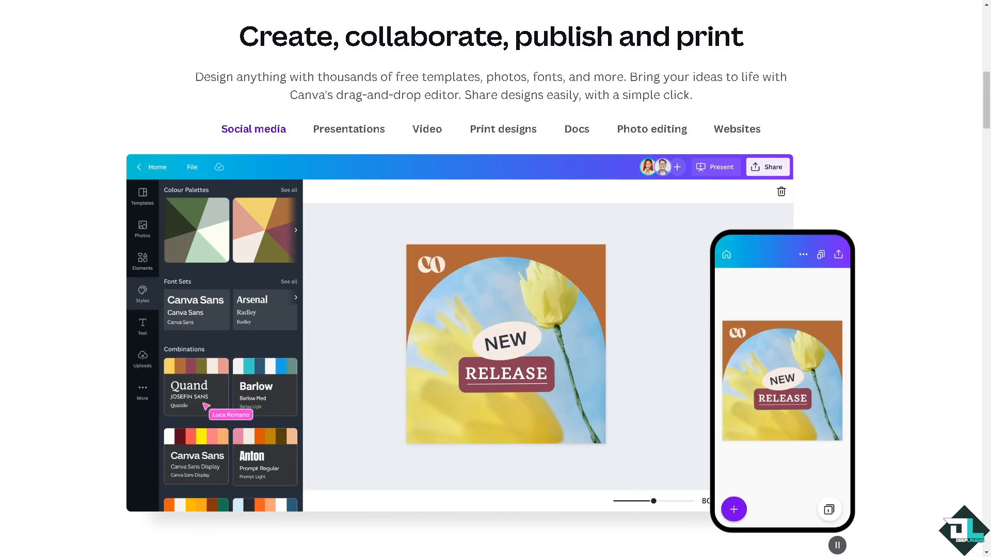
{"action": "left_click", "coordinate": [196, 457]}
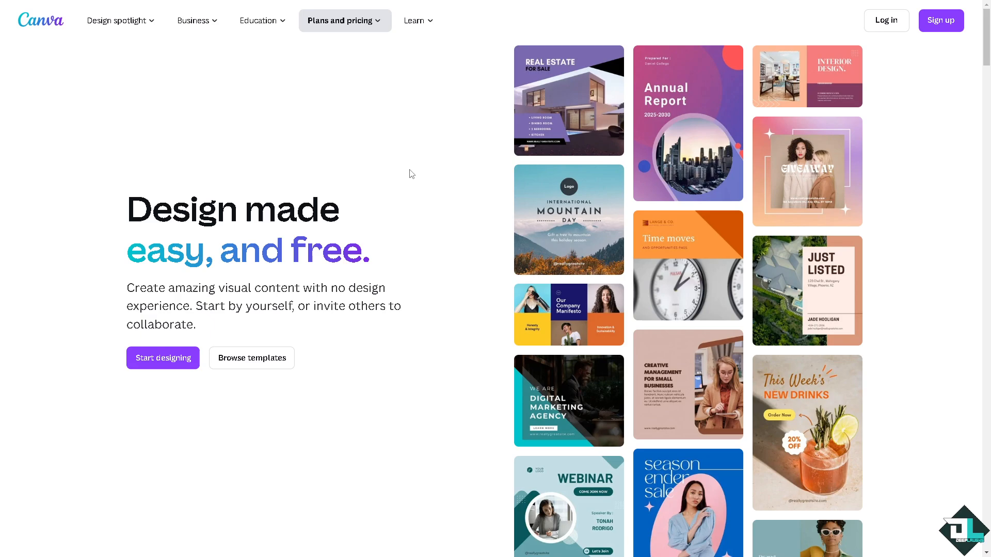
{"action": "mouse_move", "coordinate": [576, 225]}
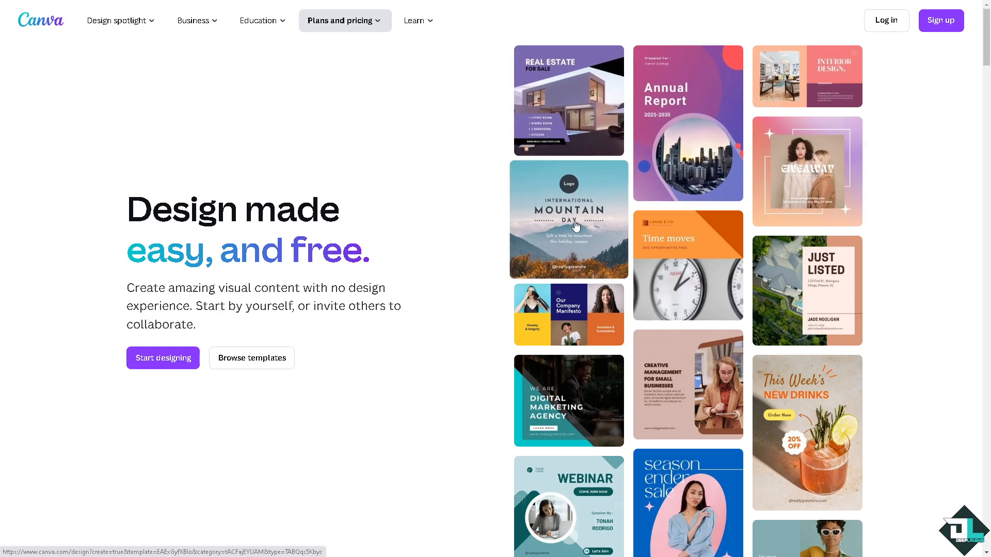
{"action": "mouse_move", "coordinate": [740, 446]}
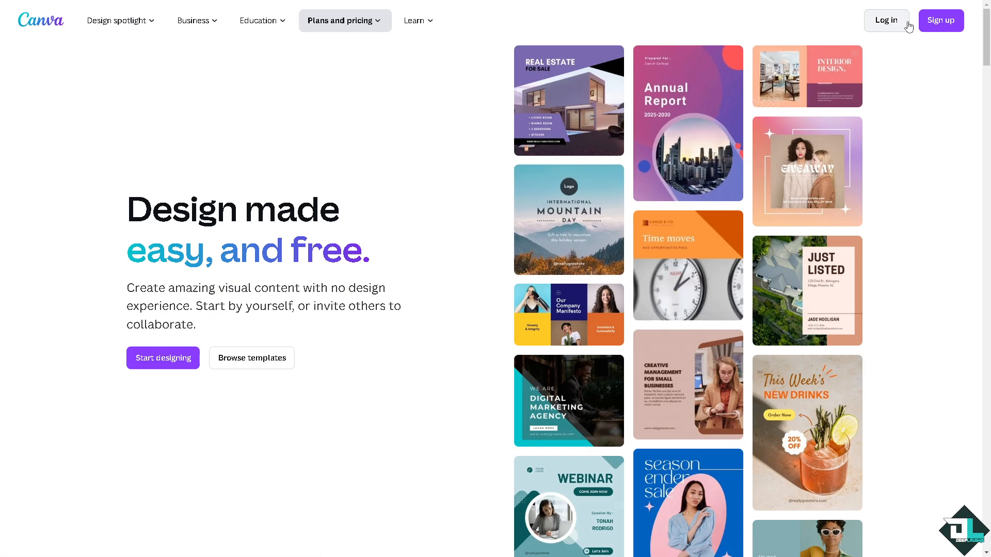
Reach the log-in screen and reveal all sign-in options via Continue another way
{"action": "left_click", "coordinate": [885, 19]}
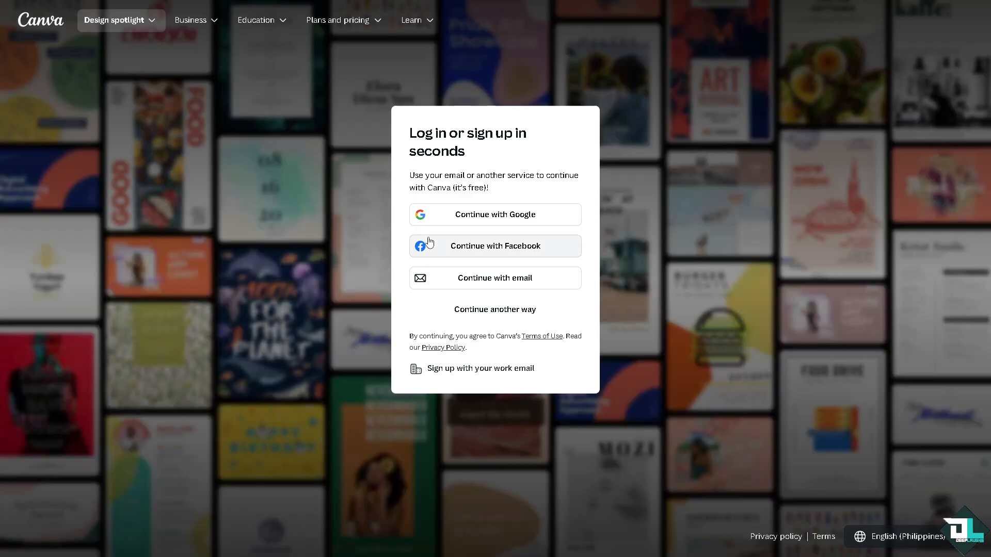
{"action": "left_click", "coordinate": [496, 309]}
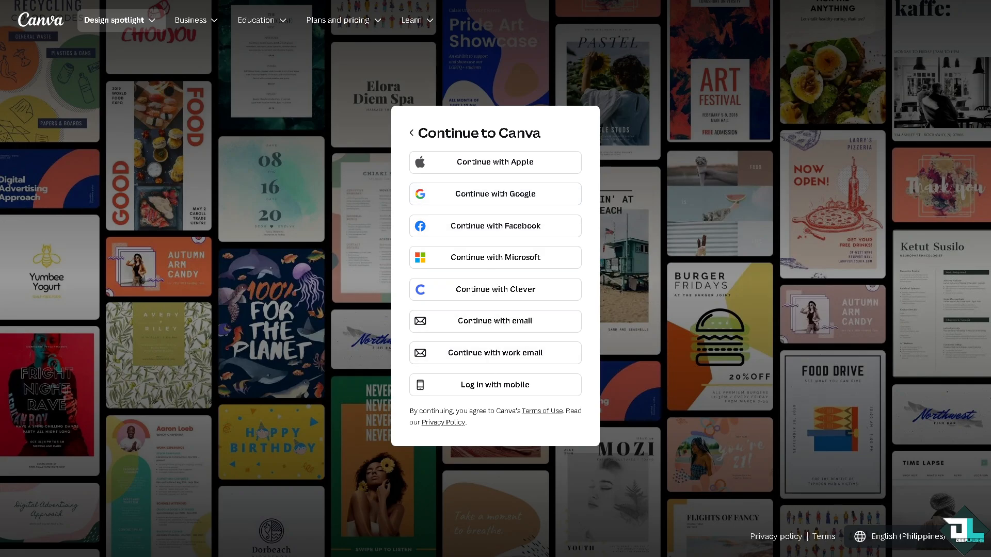
{"action": "left_click", "coordinate": [212, 546]}
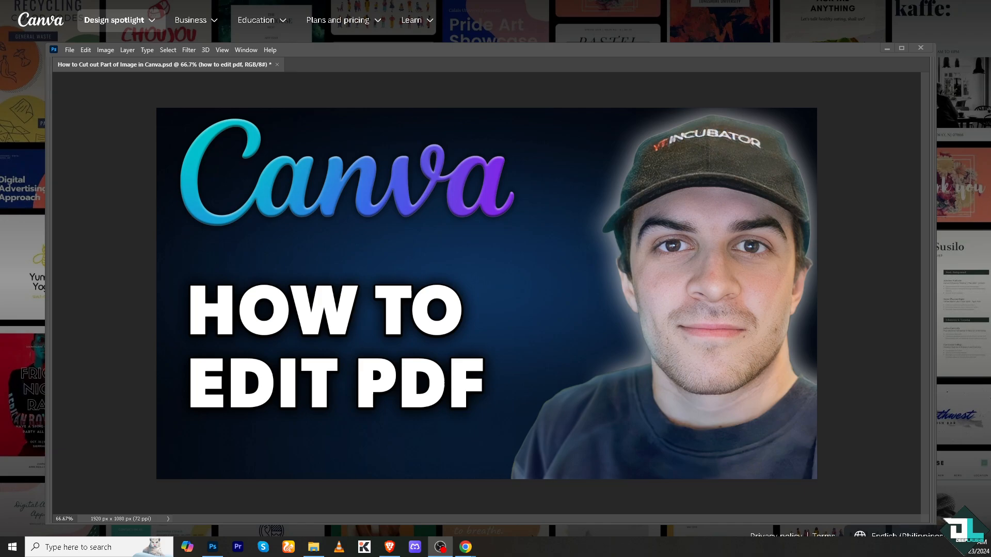
{"action": "mouse_move", "coordinate": [213, 155]}
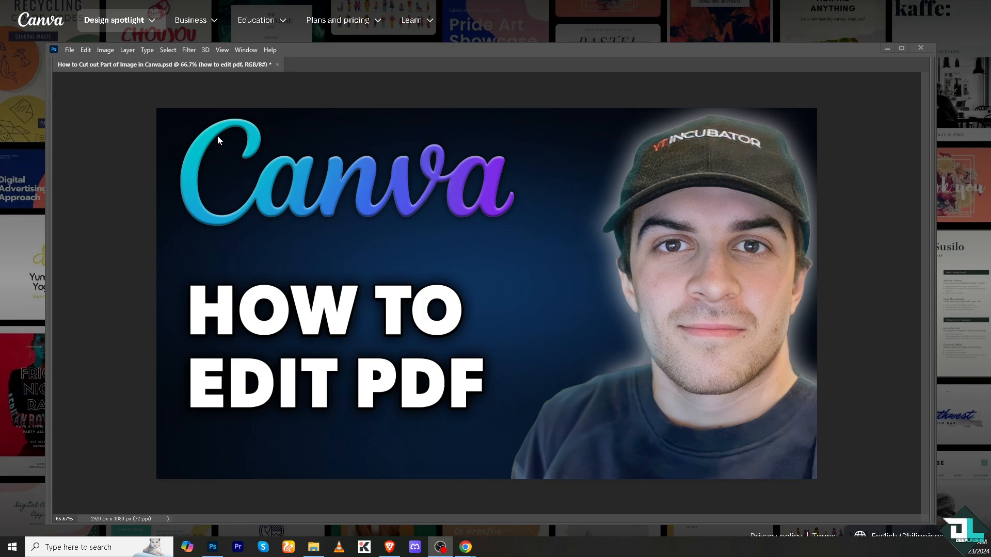
{"action": "mouse_move", "coordinate": [76, 49]}
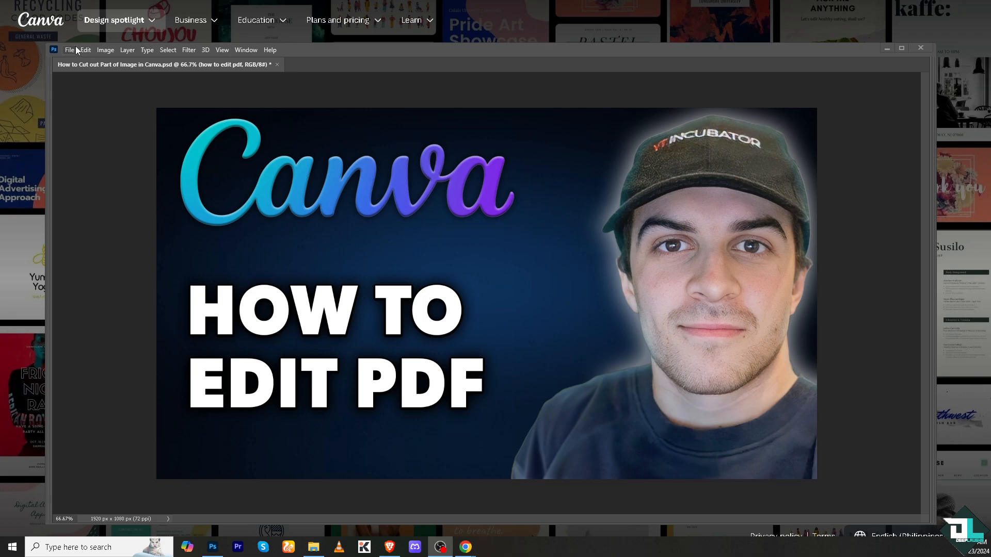
{"action": "left_click", "coordinate": [70, 49]}
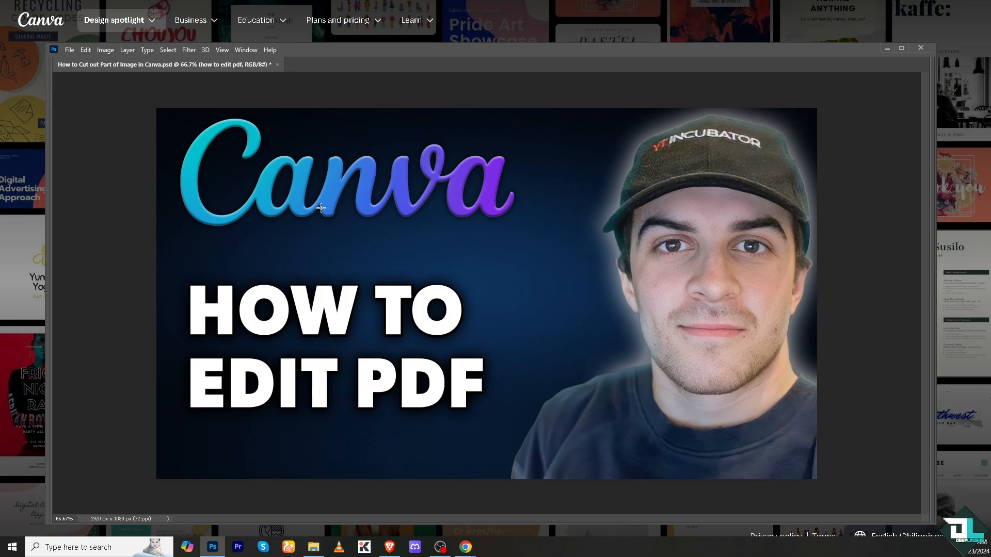
{"action": "mouse_move", "coordinate": [311, 203]}
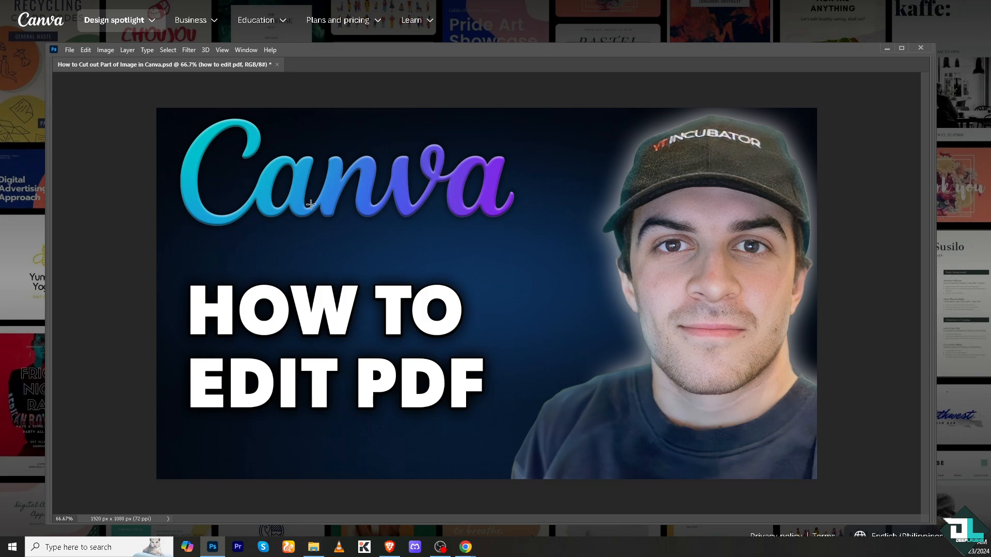
{"action": "mouse_move", "coordinate": [293, 250]}
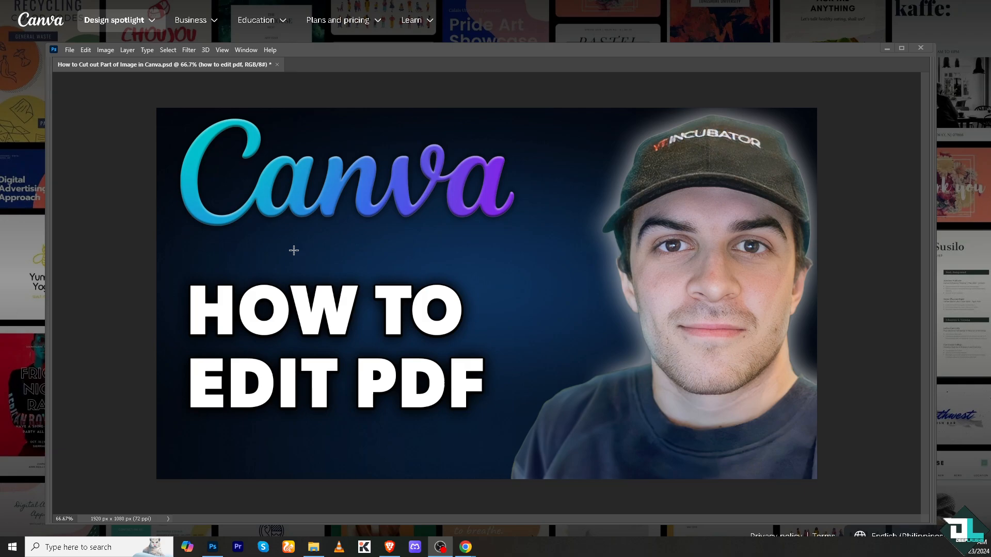
{"action": "mouse_move", "coordinate": [295, 247]}
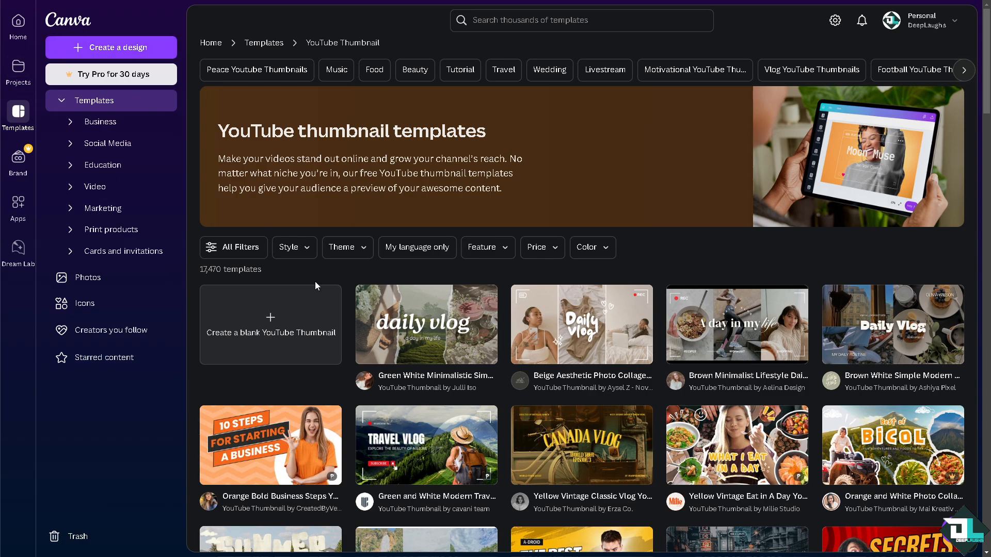
{"action": "mouse_move", "coordinate": [293, 276]}
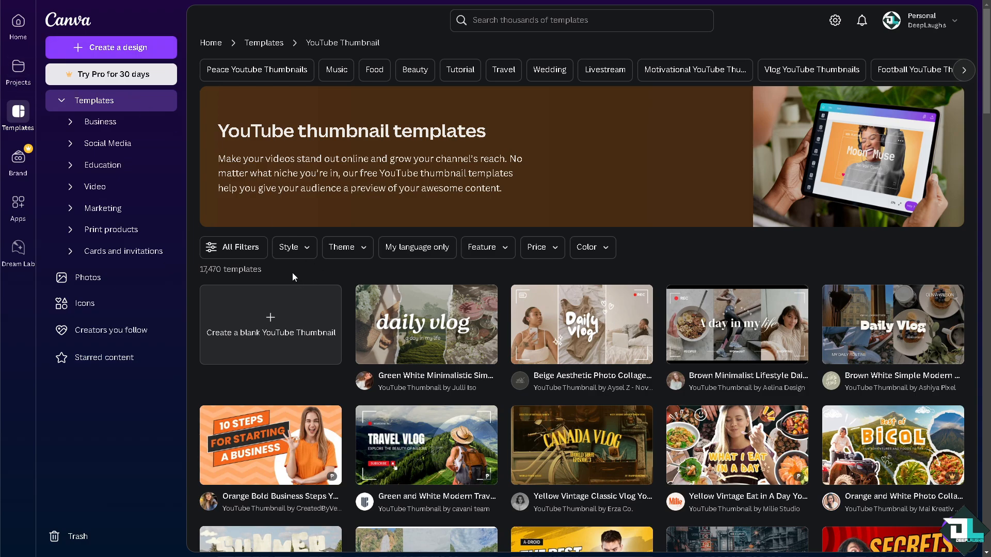
Create a new blank YouTube Thumbnail design titled "how to edit pdf"
{"action": "left_click", "coordinate": [112, 47]}
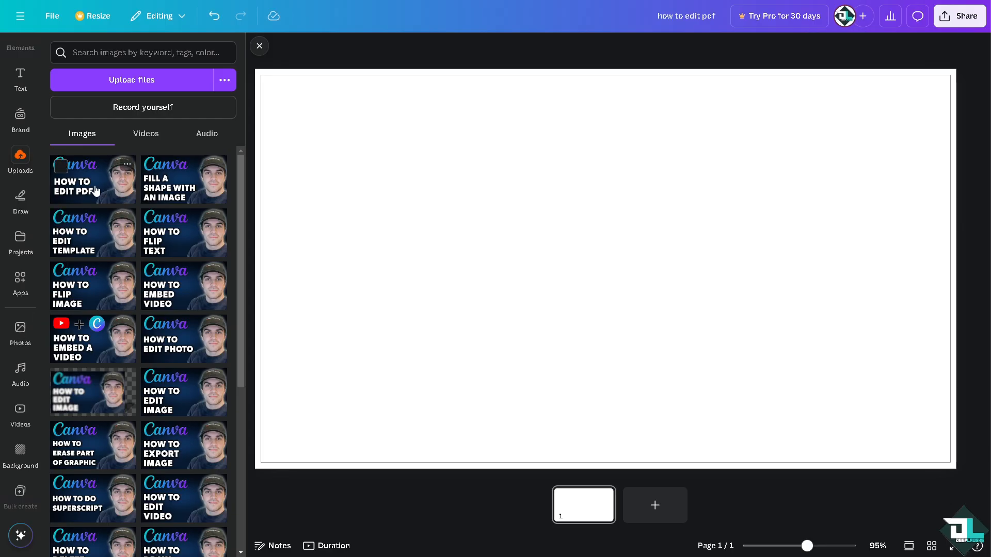
Add the uploaded HOW TO EDIT PDF image and enlarge it to fill the page
{"action": "left_click", "coordinate": [93, 180]}
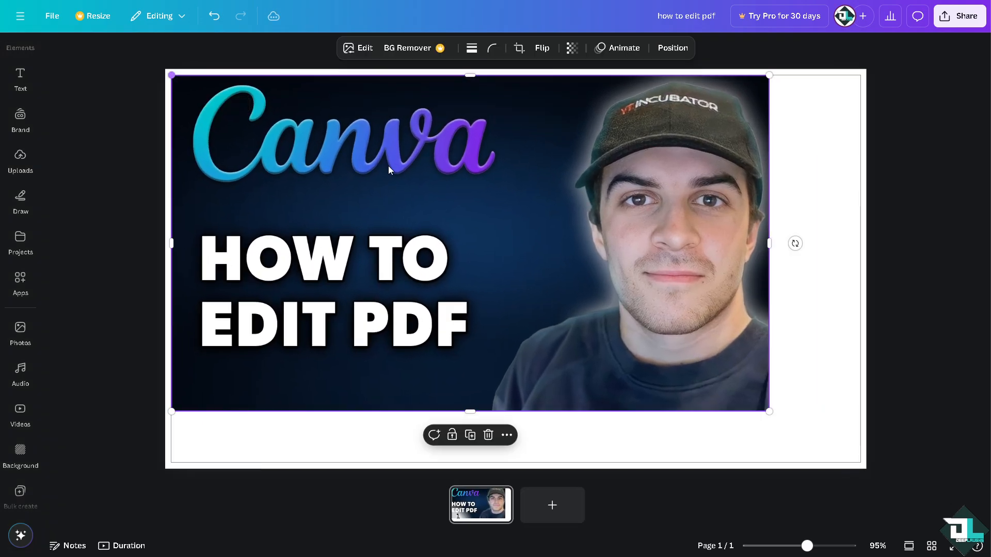
{"action": "left_click_drag", "start_coordinate": [768, 411], "coordinate": [849, 457]}
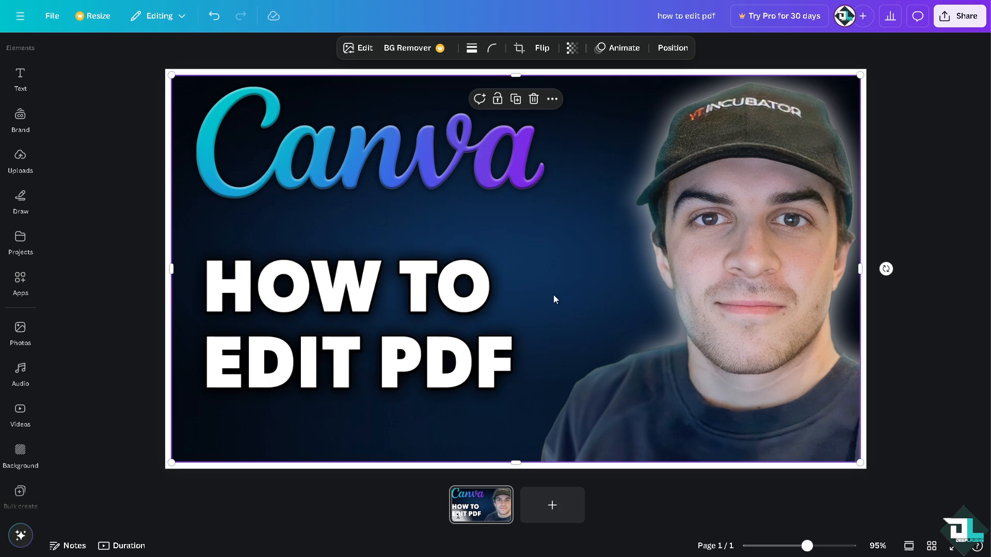
{"action": "left_click", "coordinate": [20, 197]}
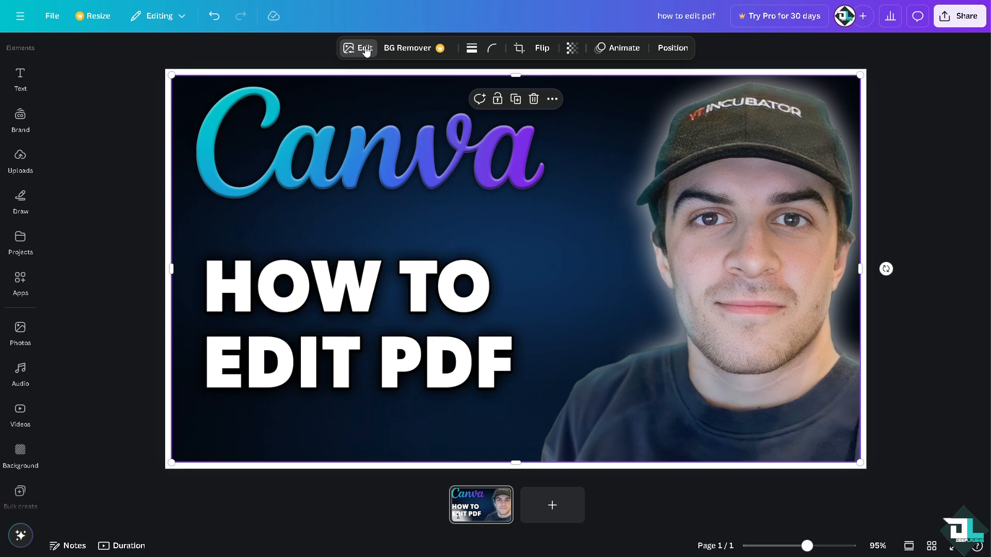
{"action": "mouse_move", "coordinate": [376, 68]}
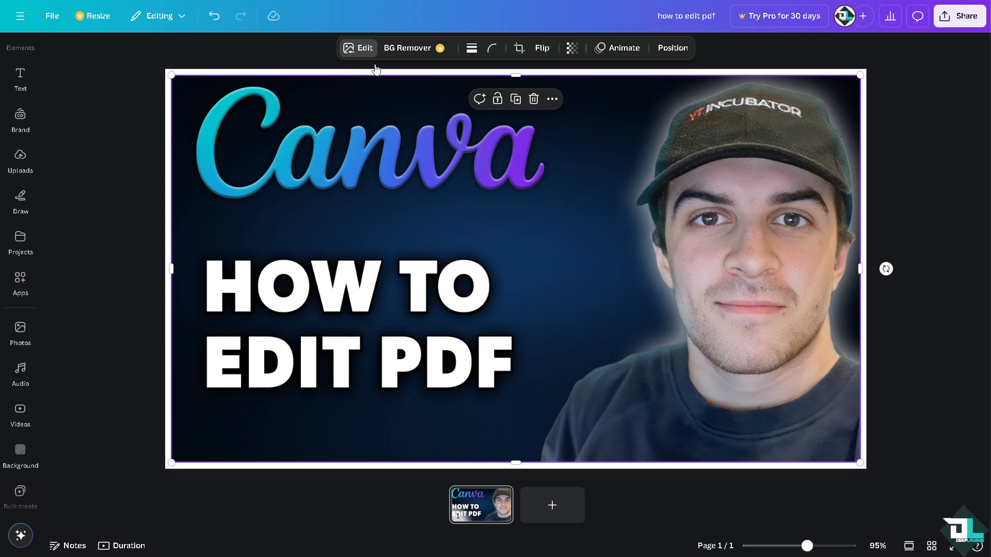
Give the thumbnail image a Backdrop shadow after trying the Drop style
{"action": "left_click", "coordinate": [357, 48]}
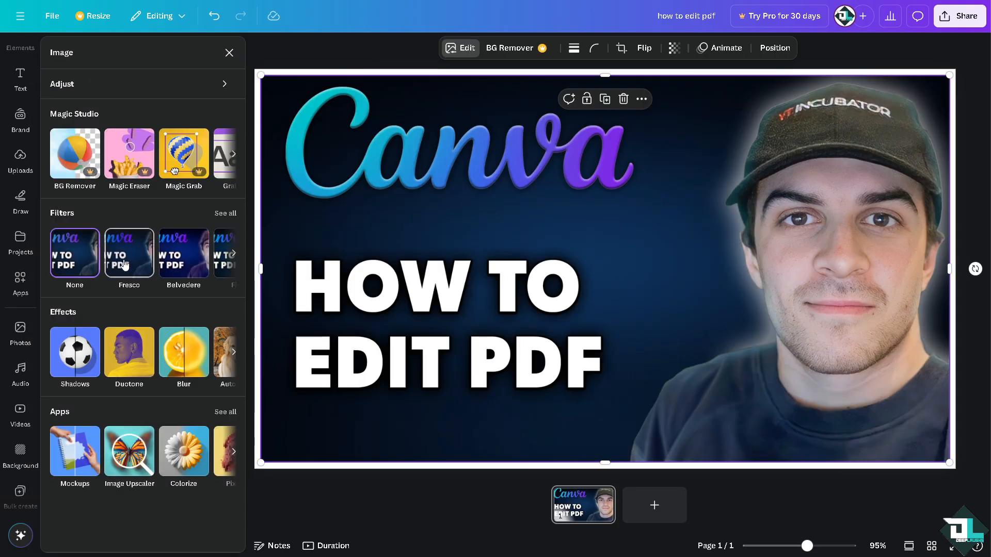
{"action": "left_click", "coordinate": [74, 352]}
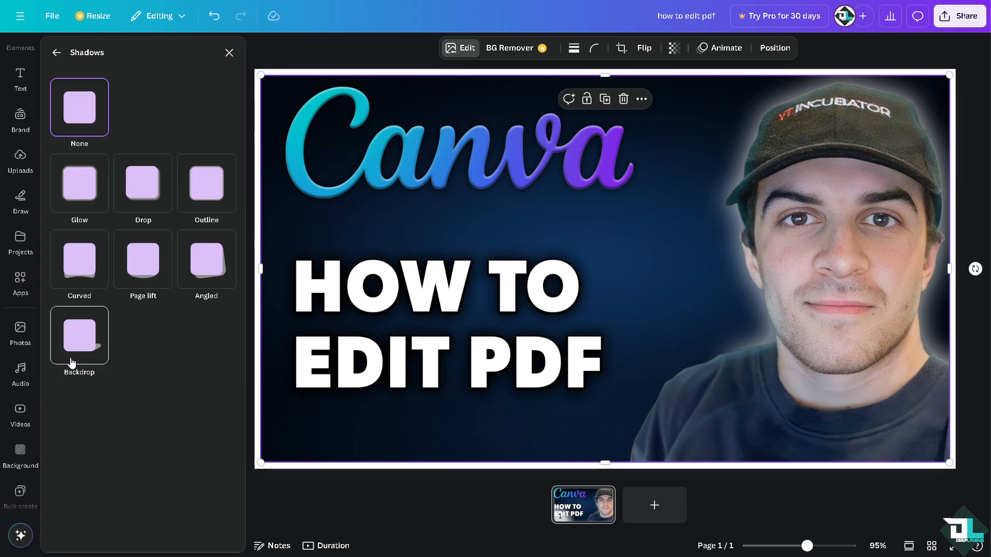
{"action": "left_click", "coordinate": [138, 177]}
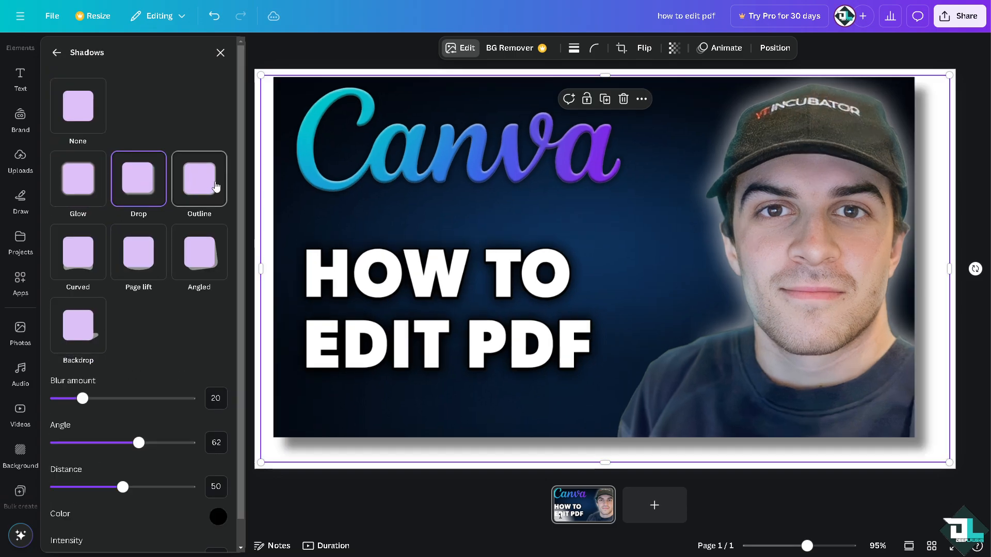
{"action": "left_click", "coordinate": [78, 325]}
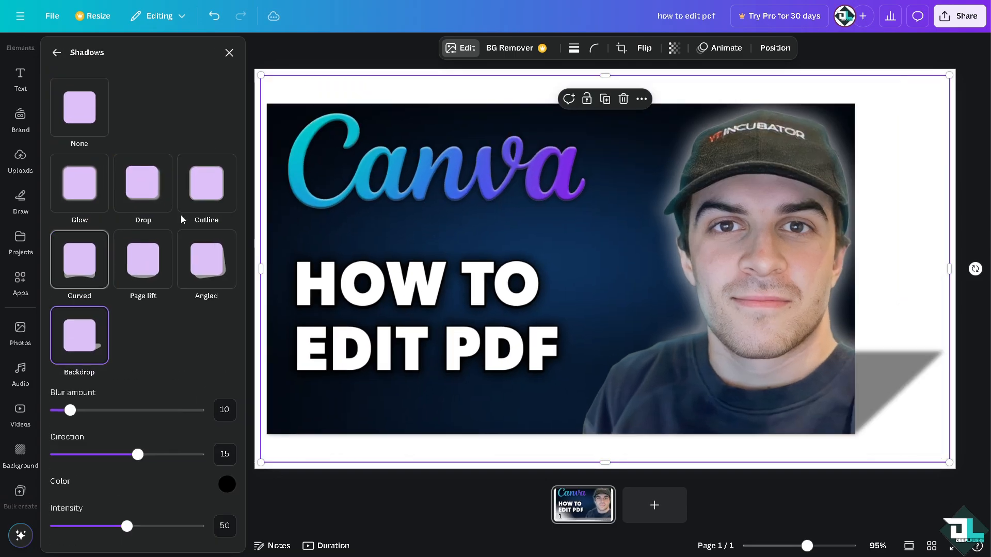
{"action": "left_click", "coordinate": [57, 52]}
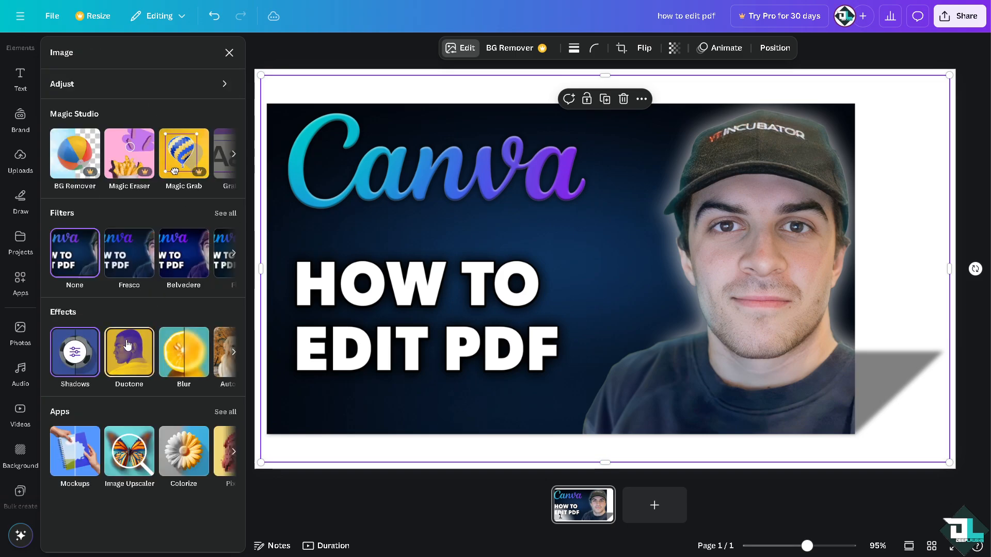
Tint the whole thumbnail purple with the Violet duotone preset
{"action": "left_click", "coordinate": [129, 352]}
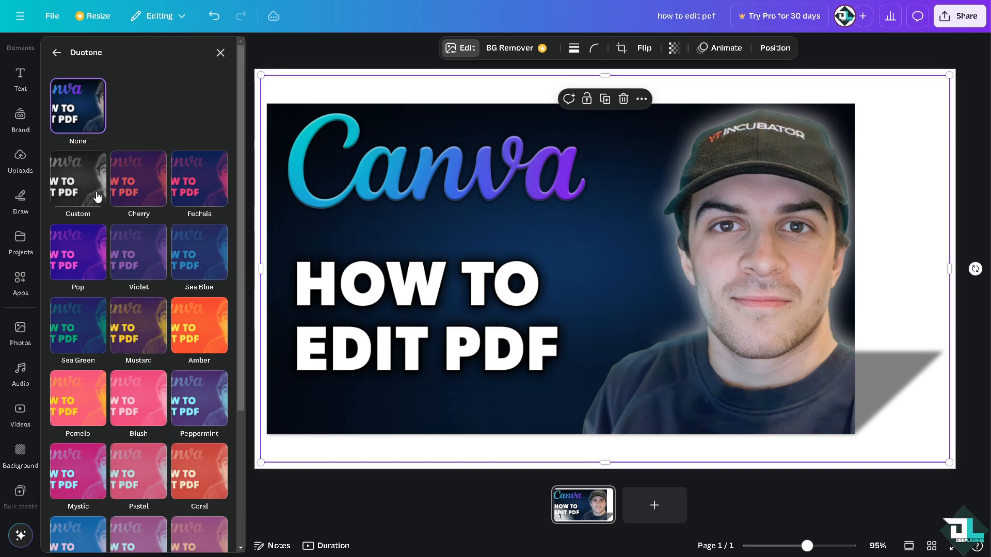
{"action": "left_click", "coordinate": [138, 251]}
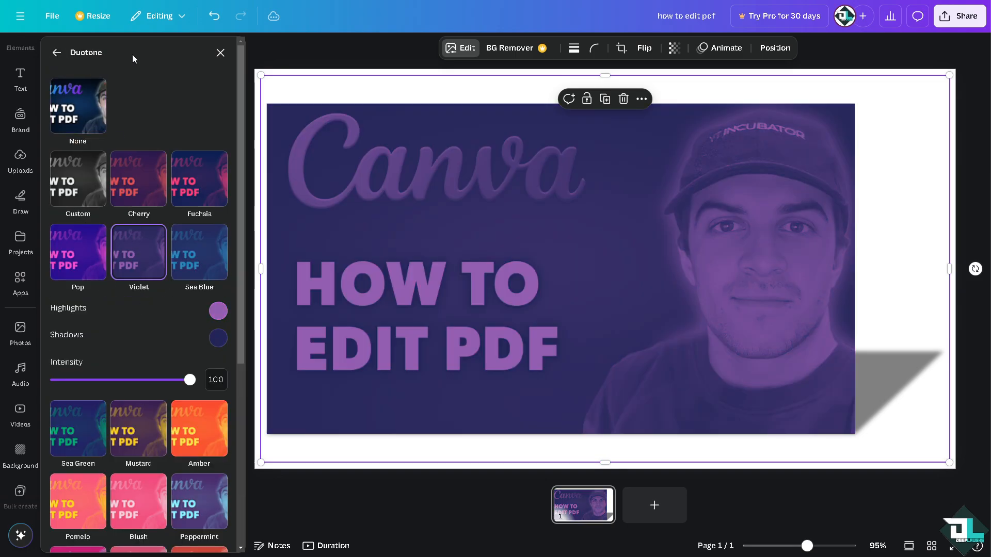
{"action": "left_click", "coordinate": [220, 53]}
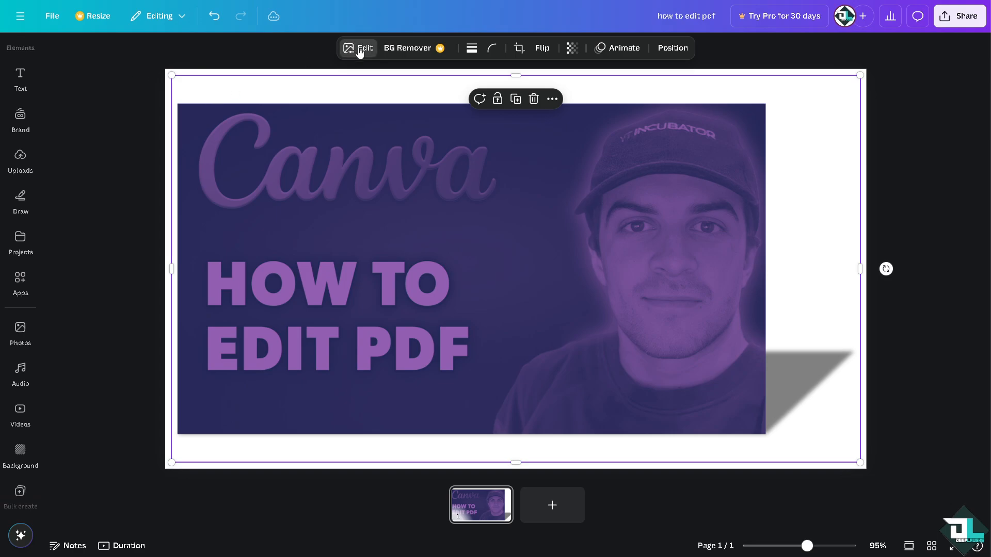
{"action": "left_click", "coordinate": [358, 47]}
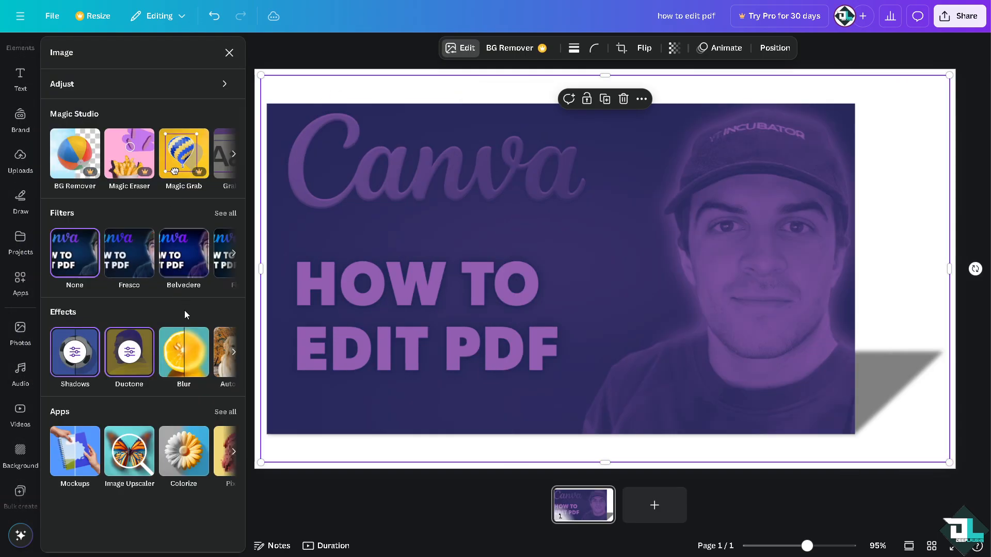
{"action": "mouse_move", "coordinate": [198, 209]}
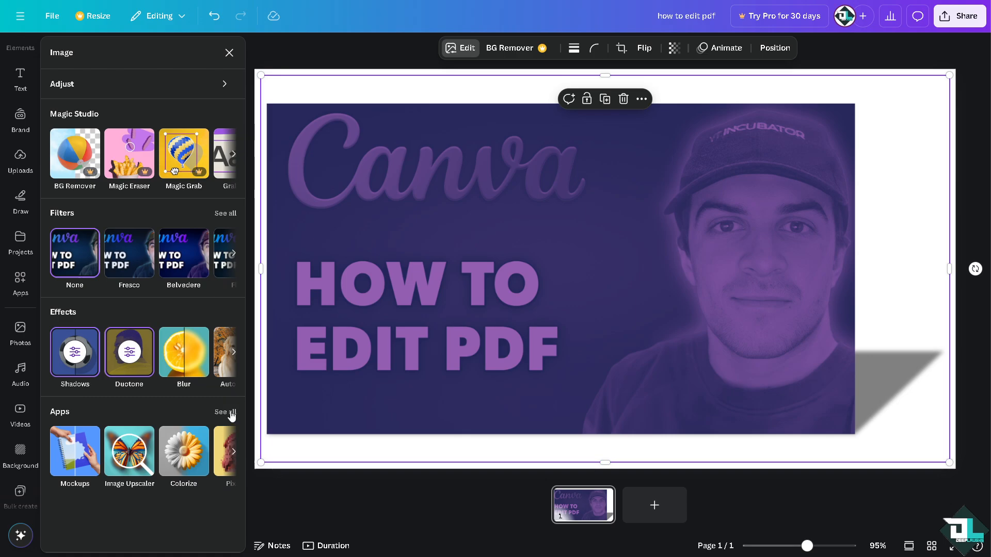
Replace the image with a Pixelify version at pixel scale 10
{"action": "left_click", "coordinate": [225, 412]}
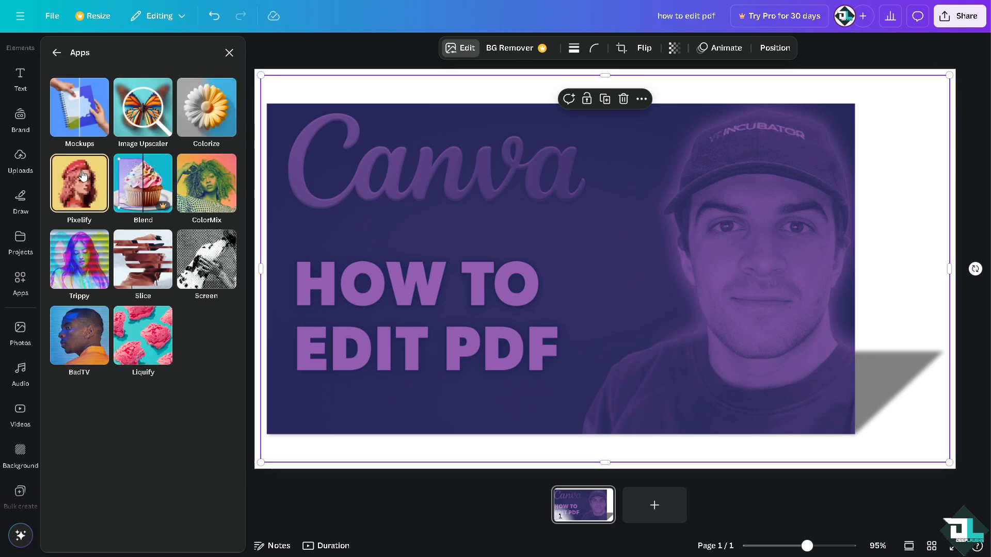
{"action": "left_click", "coordinate": [79, 184]}
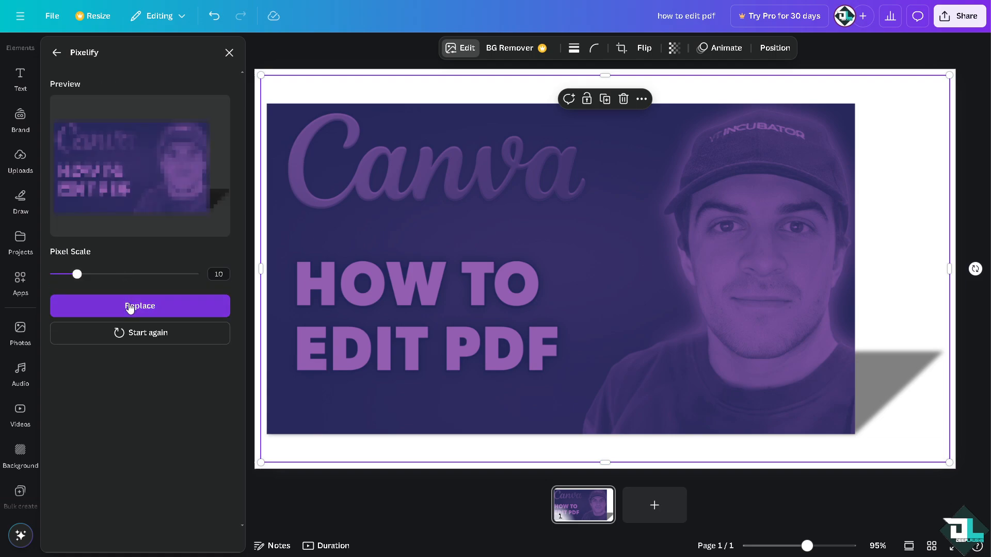
{"action": "left_click", "coordinate": [140, 305]}
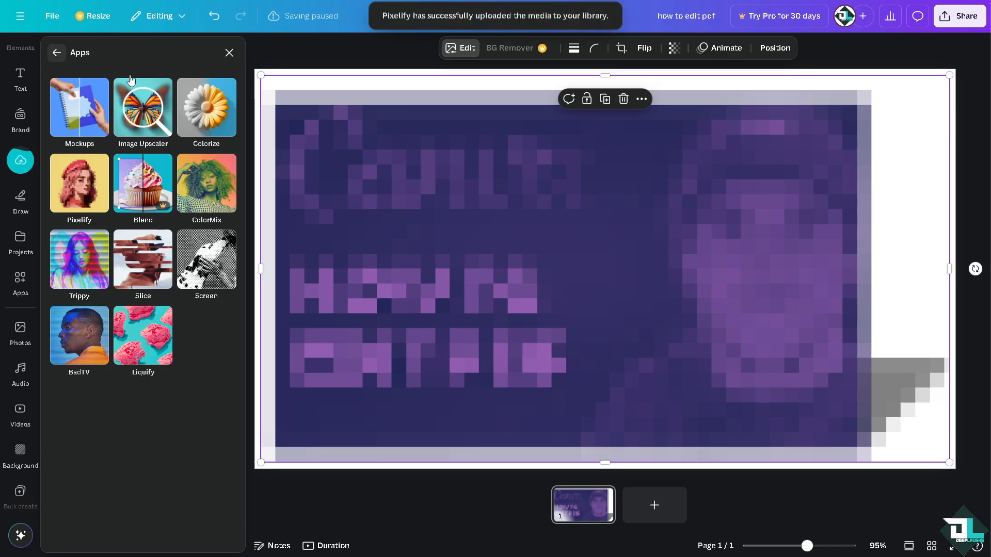
{"action": "left_click", "coordinate": [57, 53]}
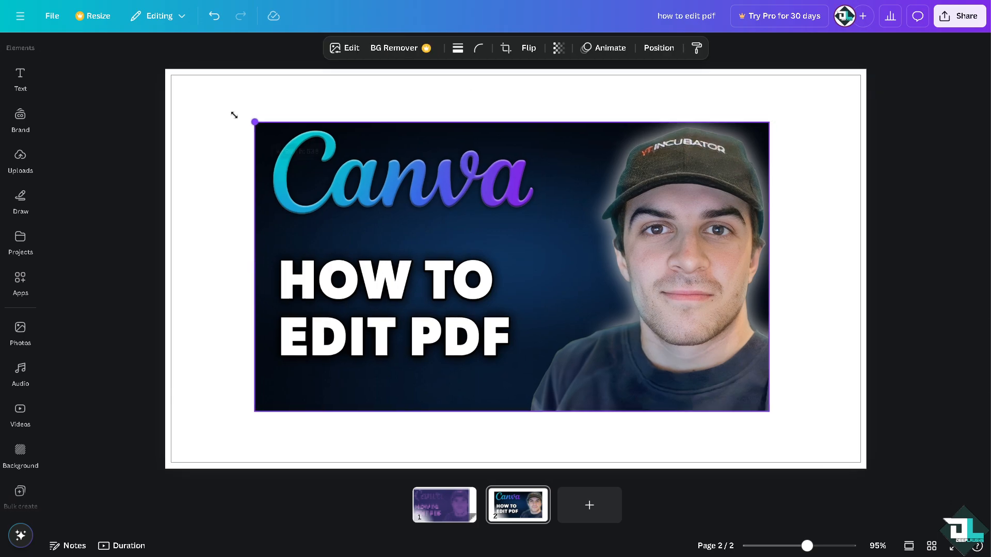
Stretch the page-2 original thumbnail from corner to corner to fill the page
{"action": "left_click_drag", "start_coordinate": [255, 122], "coordinate": [173, 75]}
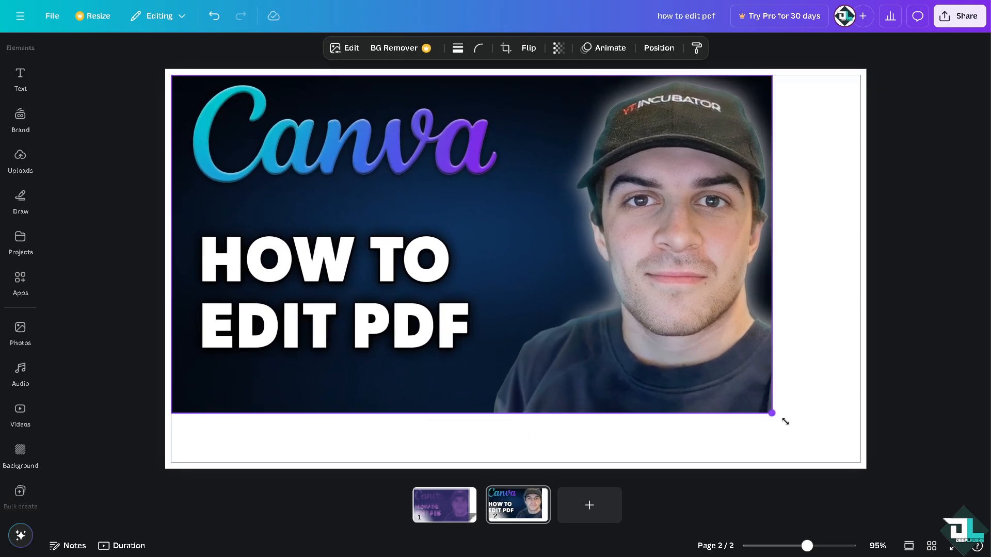
{"action": "left_click_drag", "start_coordinate": [772, 412], "coordinate": [859, 463]}
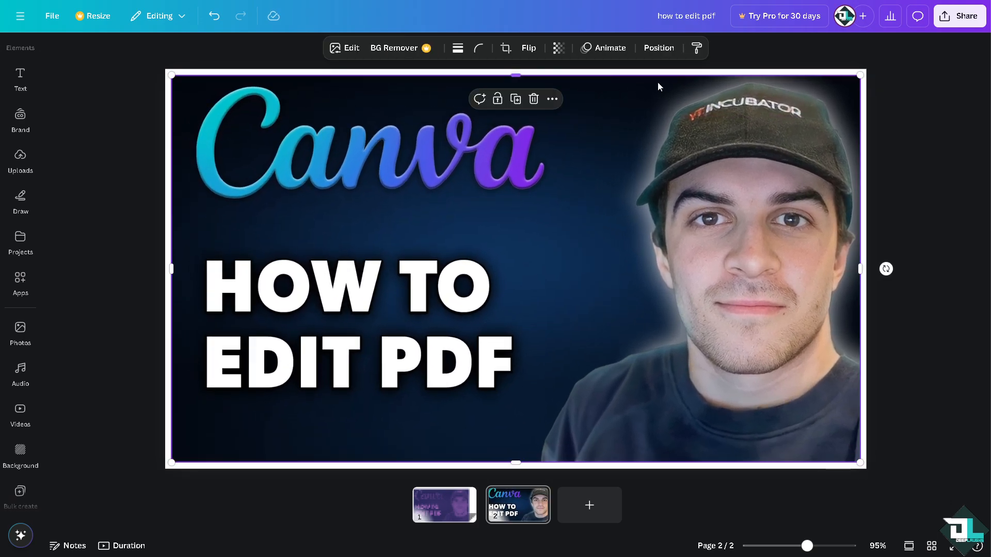
{"action": "mouse_move", "coordinate": [954, 30]}
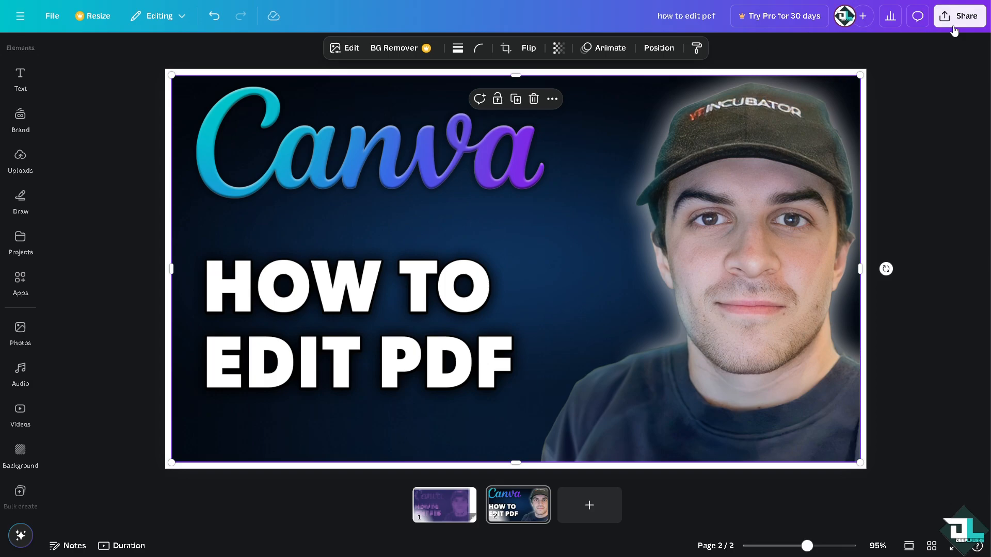
Browse the download file types, then return to the Share this design panel
{"action": "left_click", "coordinate": [959, 17]}
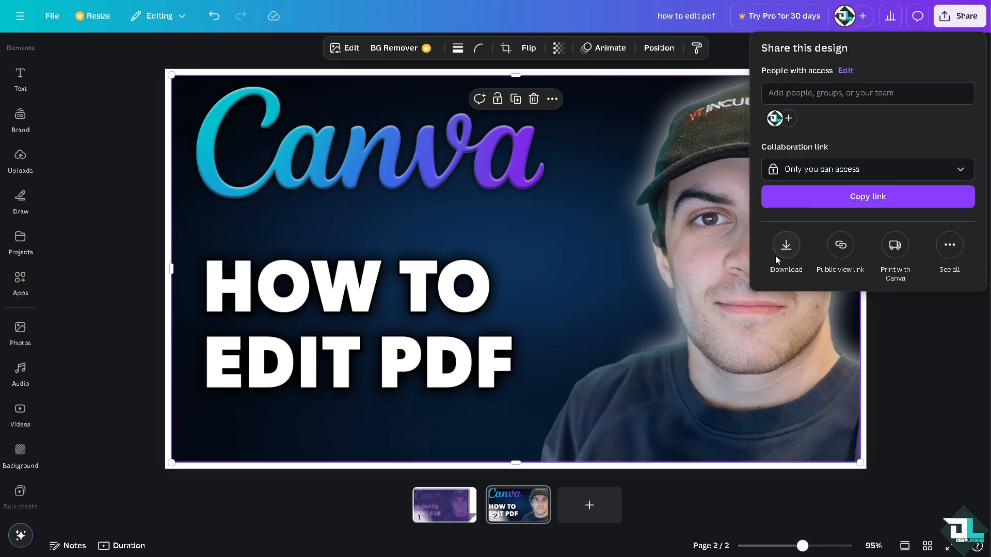
{"action": "left_click", "coordinate": [786, 245]}
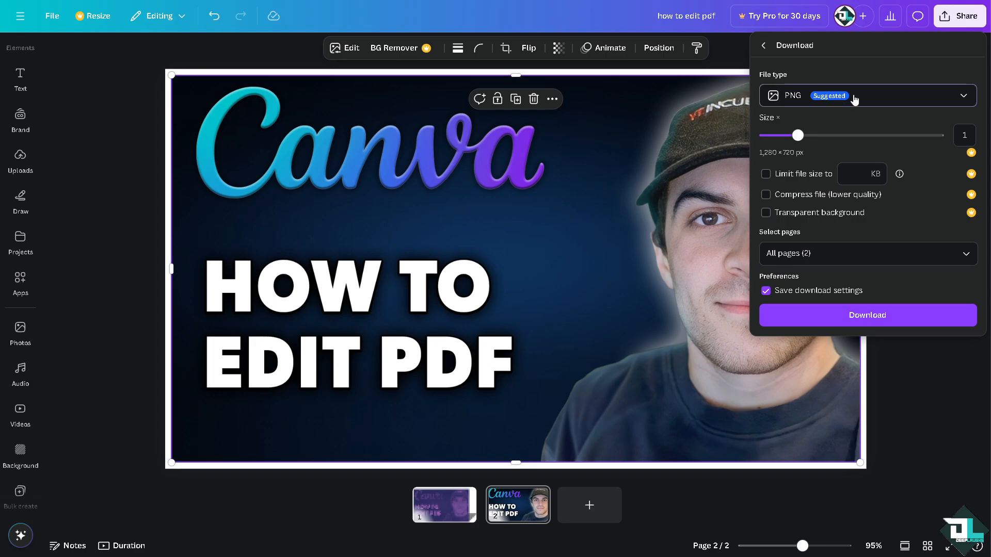
{"action": "left_click", "coordinate": [867, 94]}
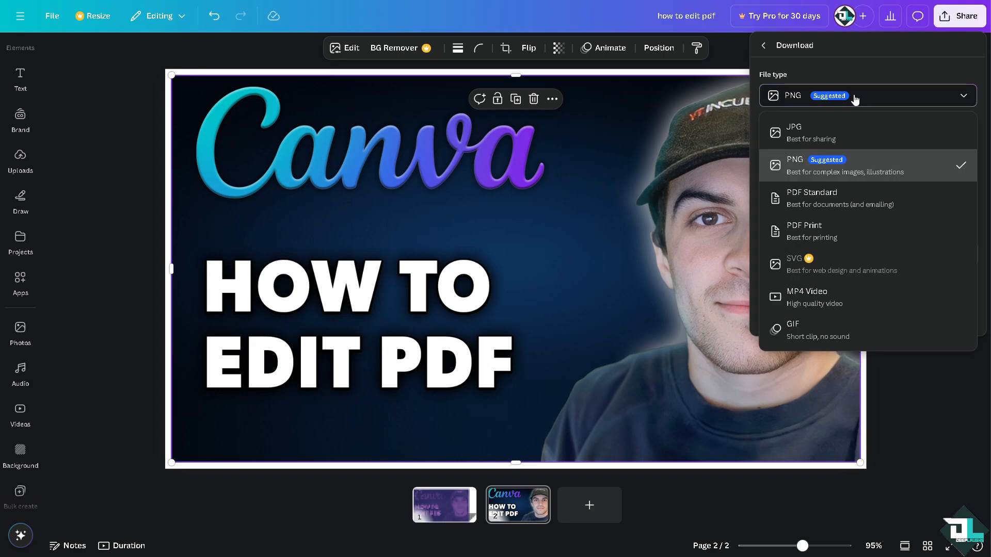
{"action": "mouse_move", "coordinate": [850, 132]}
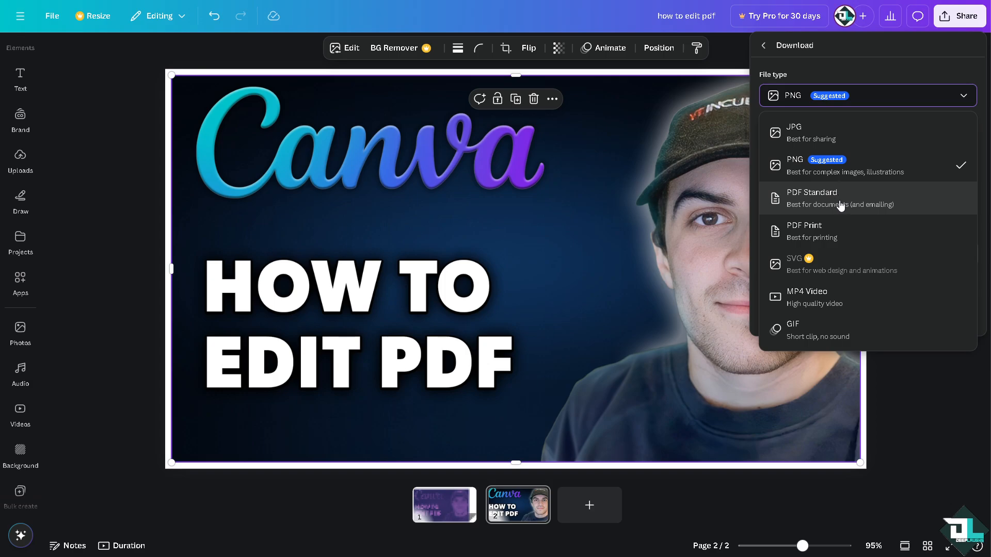
{"action": "mouse_move", "coordinate": [862, 216]}
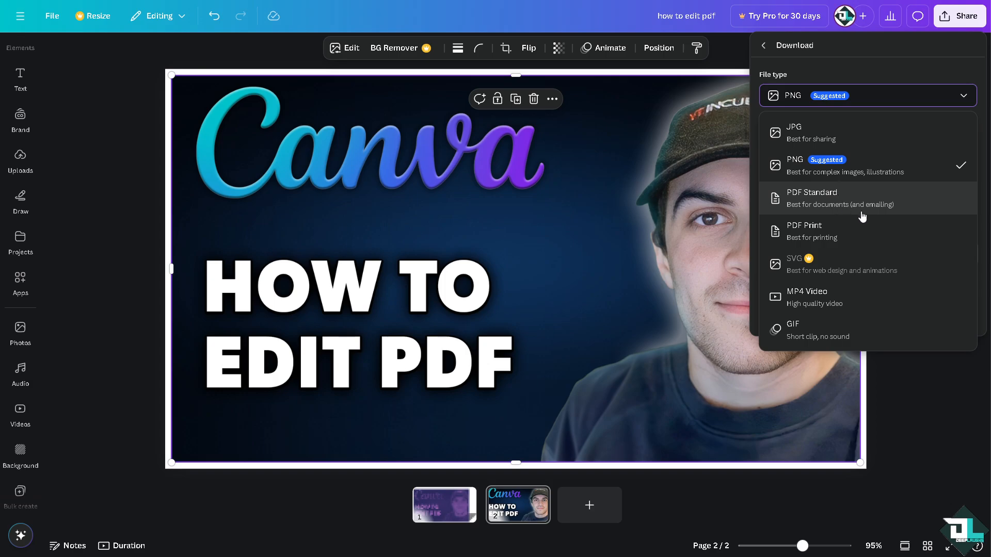
{"action": "mouse_move", "coordinate": [864, 218]}
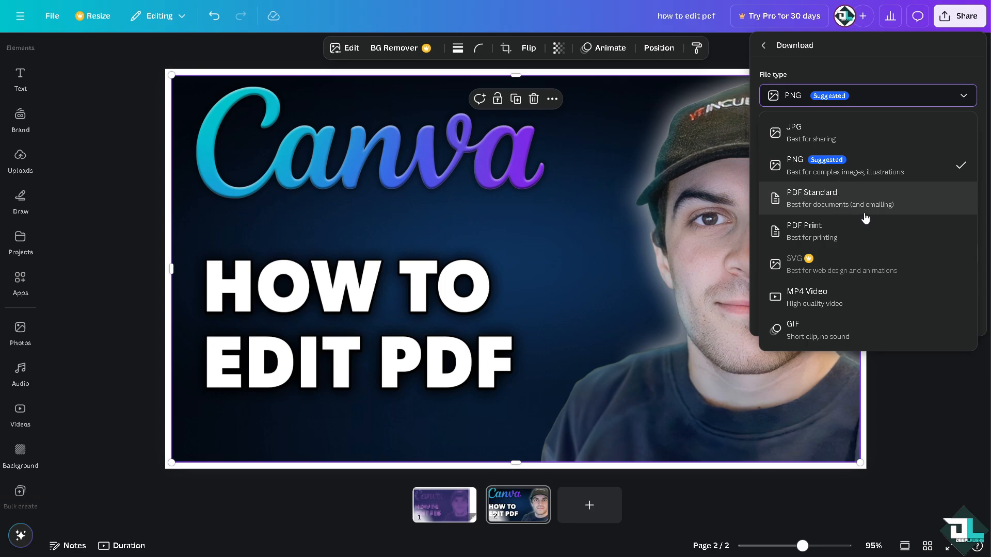
{"action": "mouse_move", "coordinate": [820, 244]}
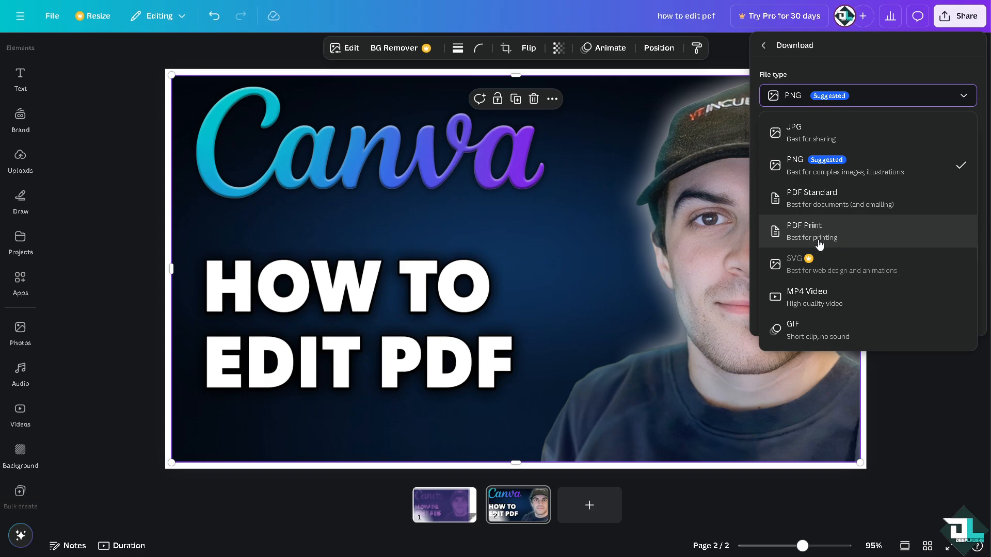
{"action": "mouse_move", "coordinate": [821, 265]}
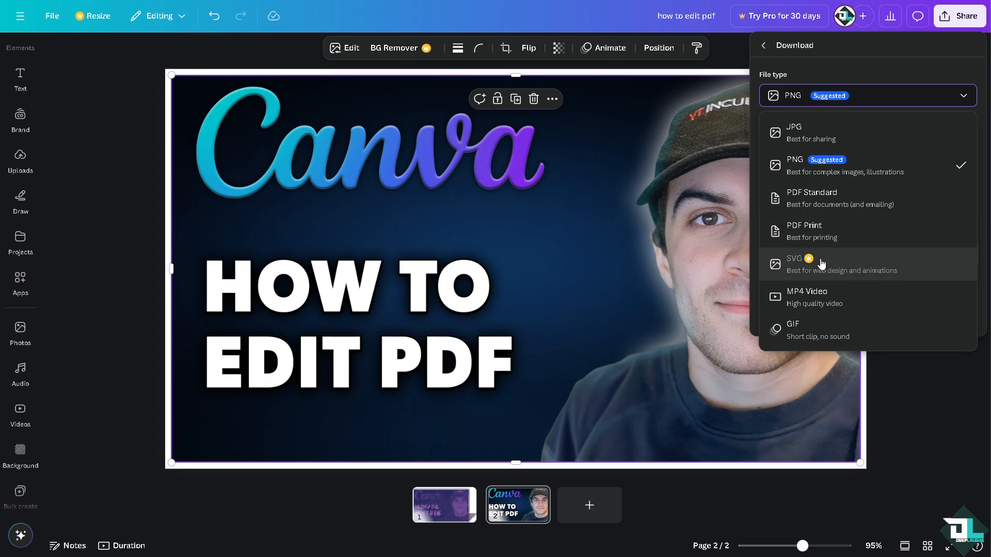
{"action": "mouse_move", "coordinate": [823, 330]}
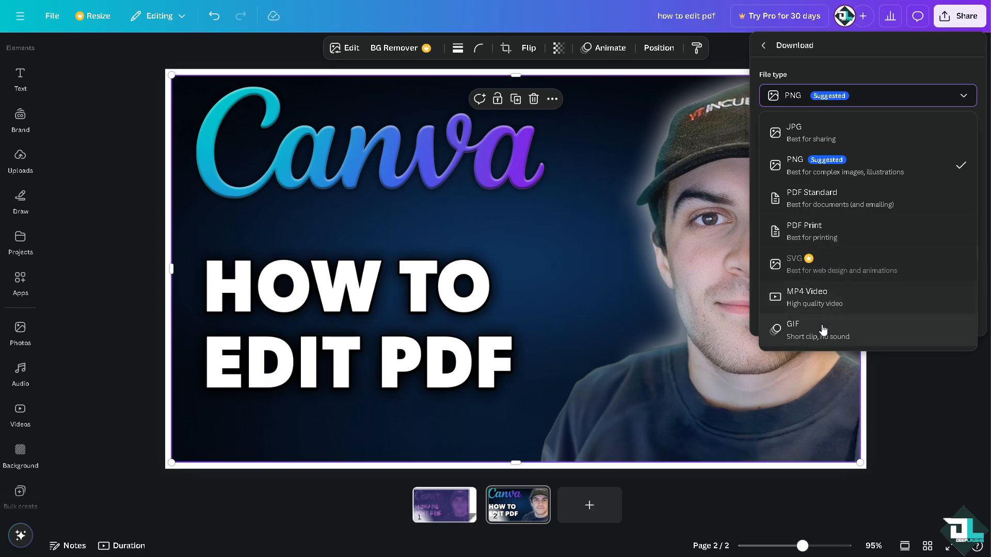
{"action": "left_click", "coordinate": [957, 17]}
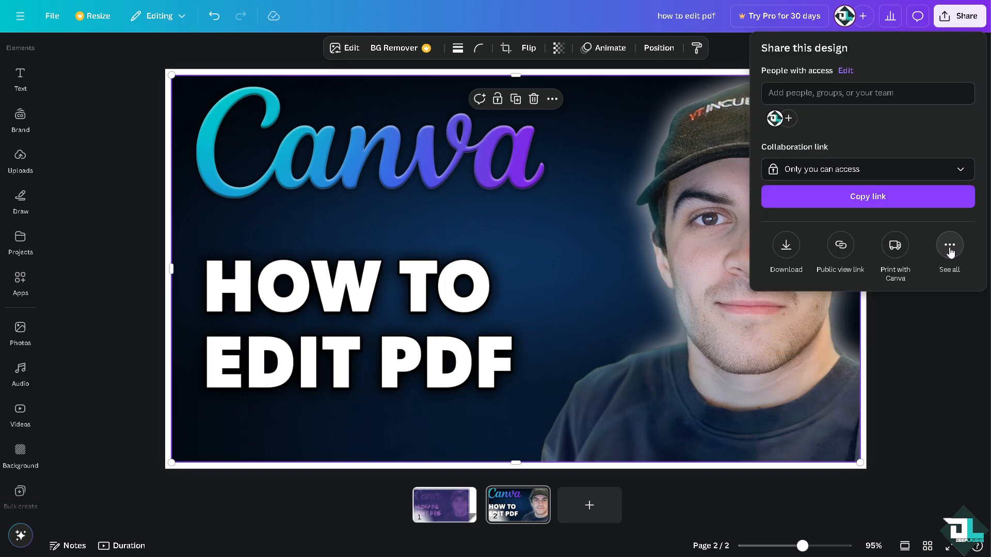
View the Public view link option and scroll through More ways to publish
{"action": "left_click", "coordinate": [950, 245]}
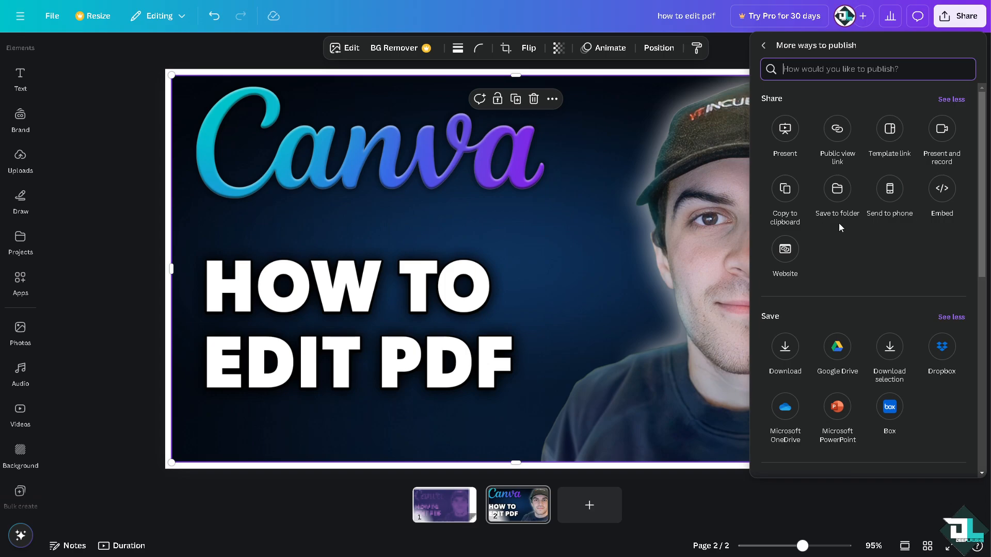
{"action": "mouse_move", "coordinate": [819, 280]}
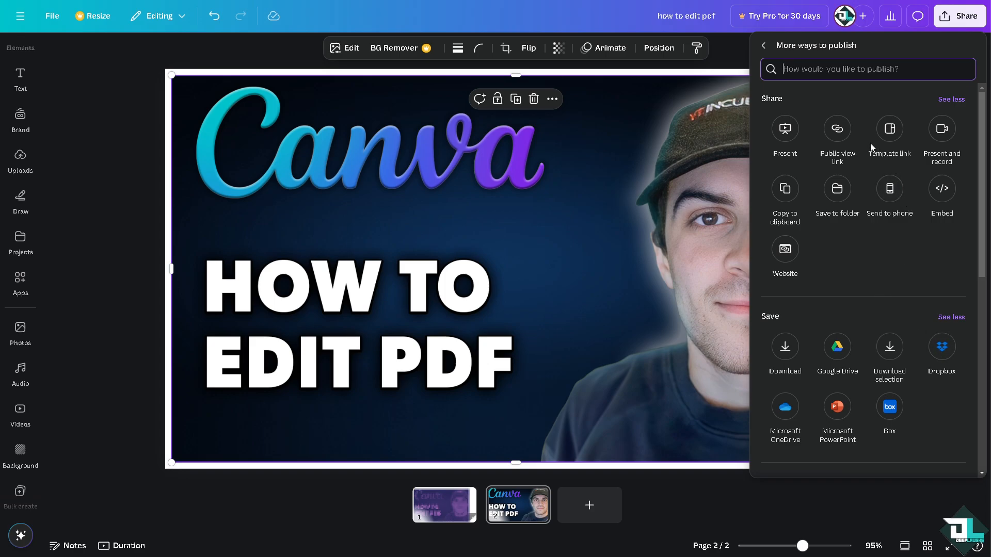
{"action": "left_click", "coordinate": [837, 128]}
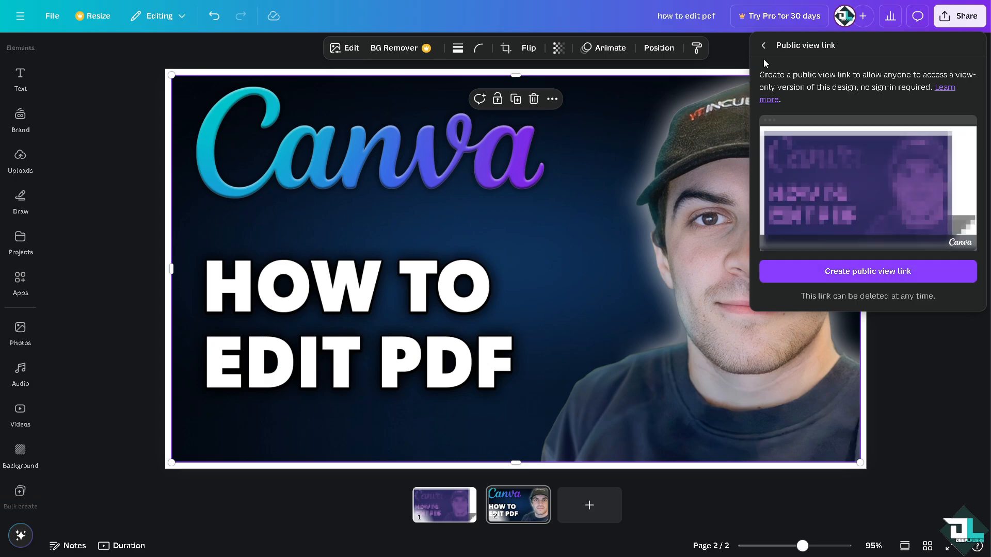
{"action": "left_click", "coordinate": [764, 46]}
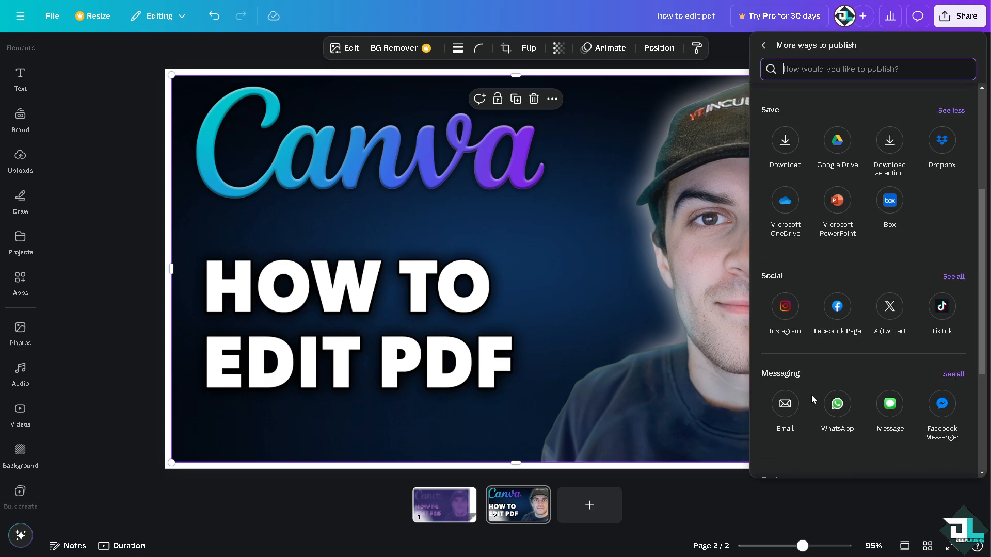
{"action": "scroll", "scroll_direction": "down", "scroll_amount": 3}
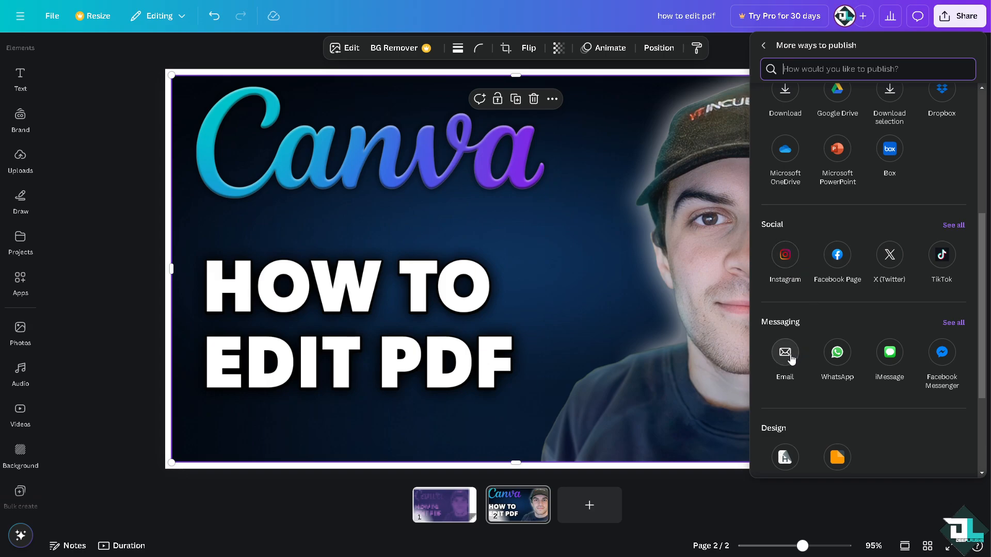
{"action": "mouse_move", "coordinate": [800, 361]}
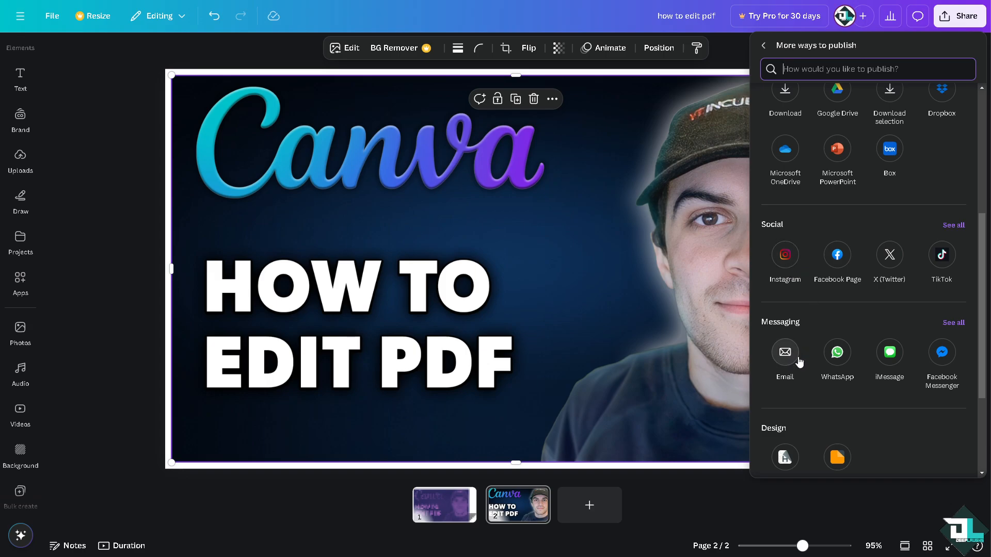
{"action": "mouse_move", "coordinate": [970, 363]}
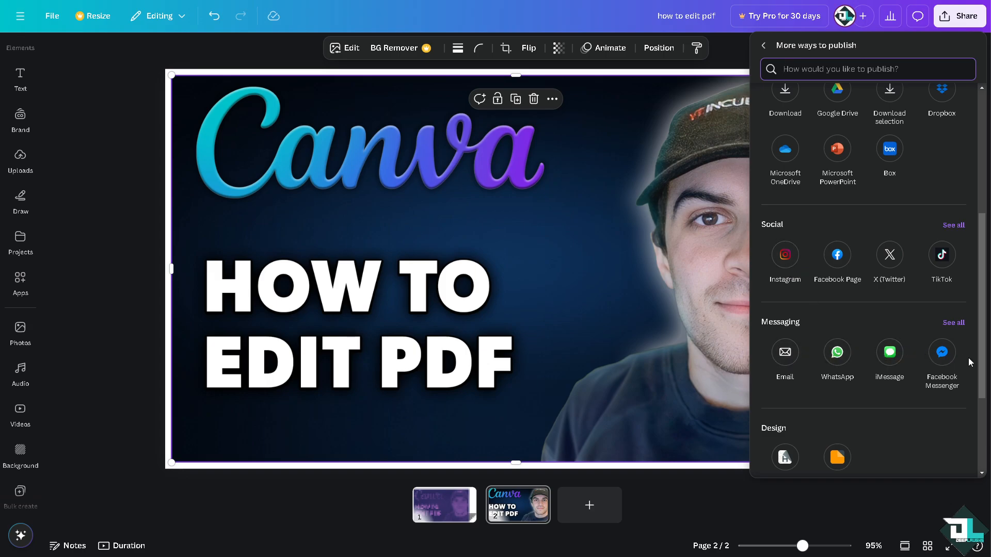
{"action": "mouse_move", "coordinate": [822, 273]}
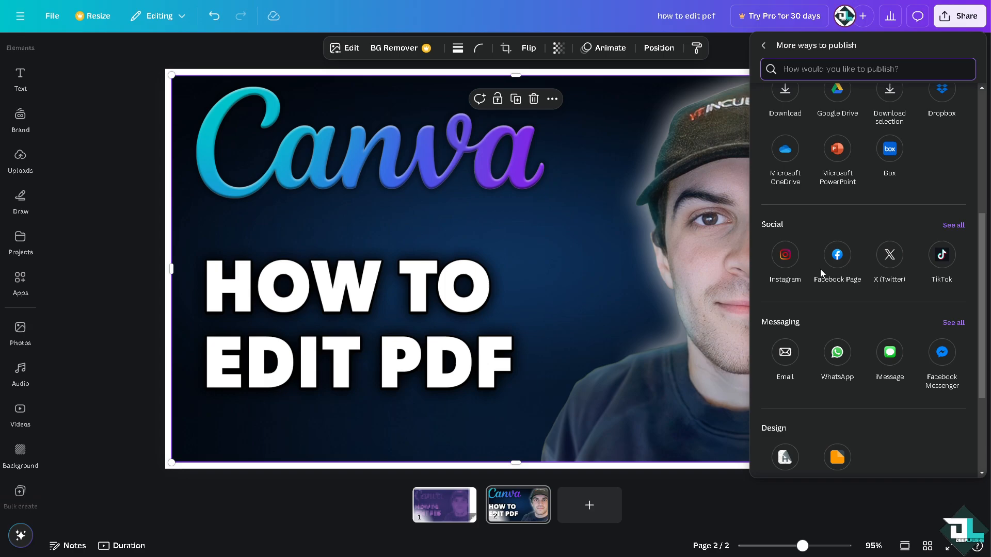
{"action": "mouse_move", "coordinate": [840, 256]}
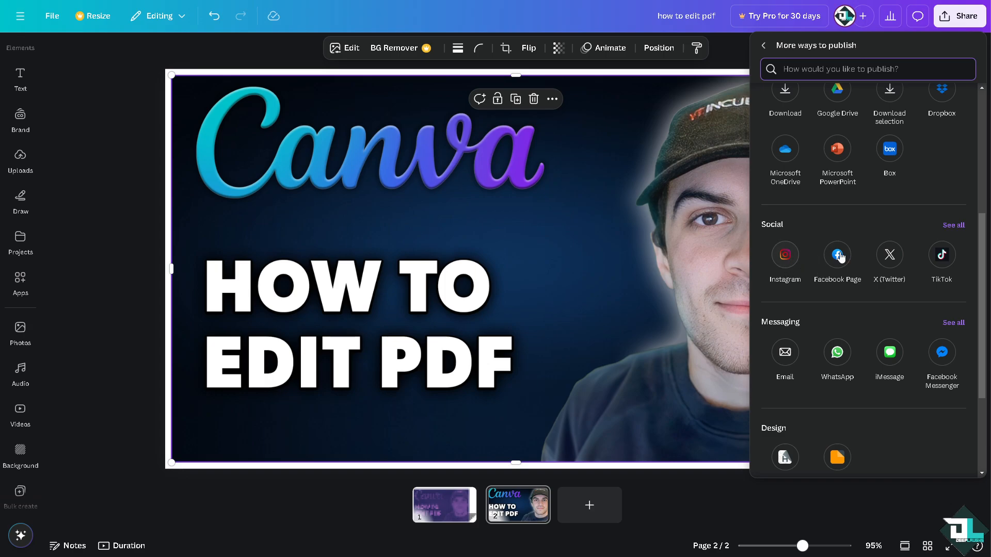
{"action": "mouse_move", "coordinate": [910, 318]}
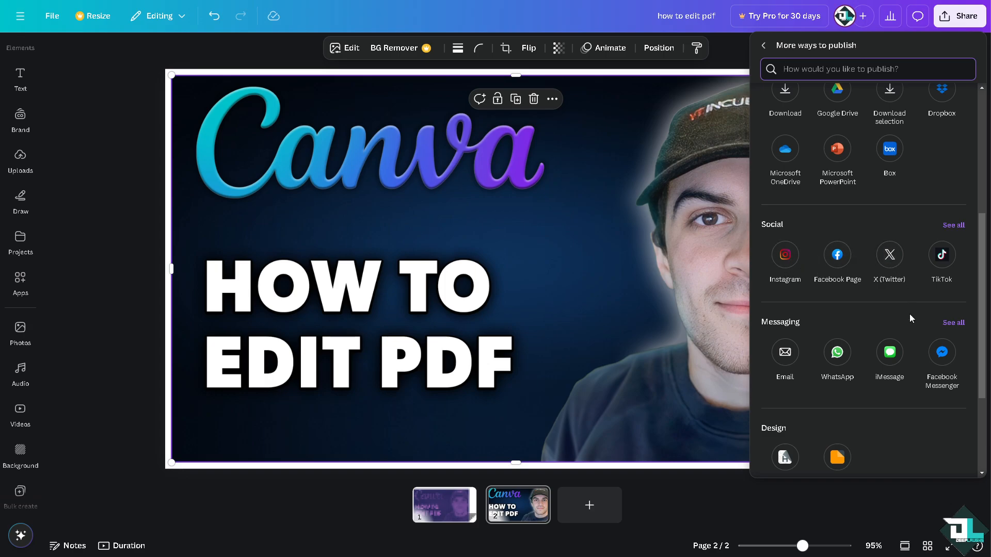
{"action": "scroll", "scroll_direction": "down", "scroll_amount": 3}
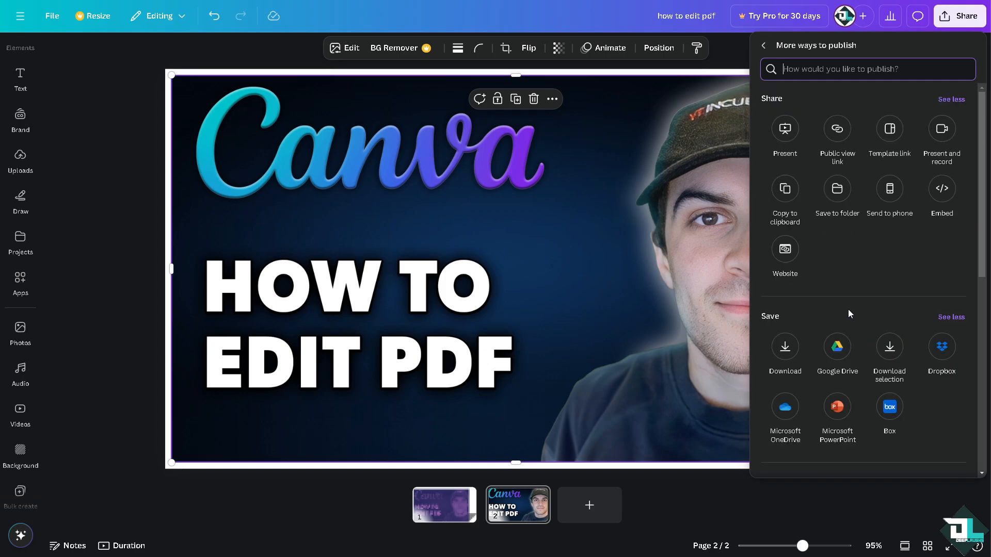
{"action": "mouse_move", "coordinate": [830, 299]}
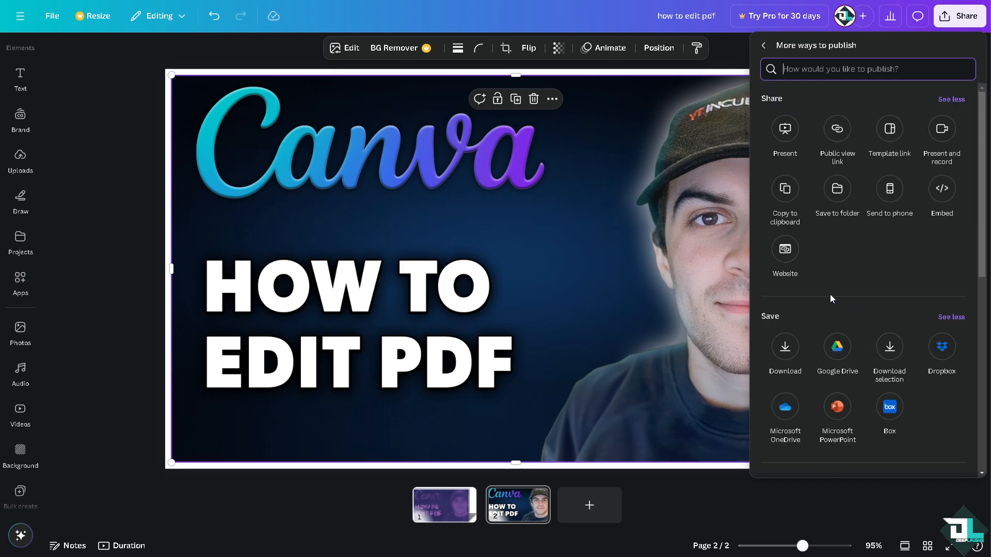
{"action": "mouse_move", "coordinate": [848, 275]}
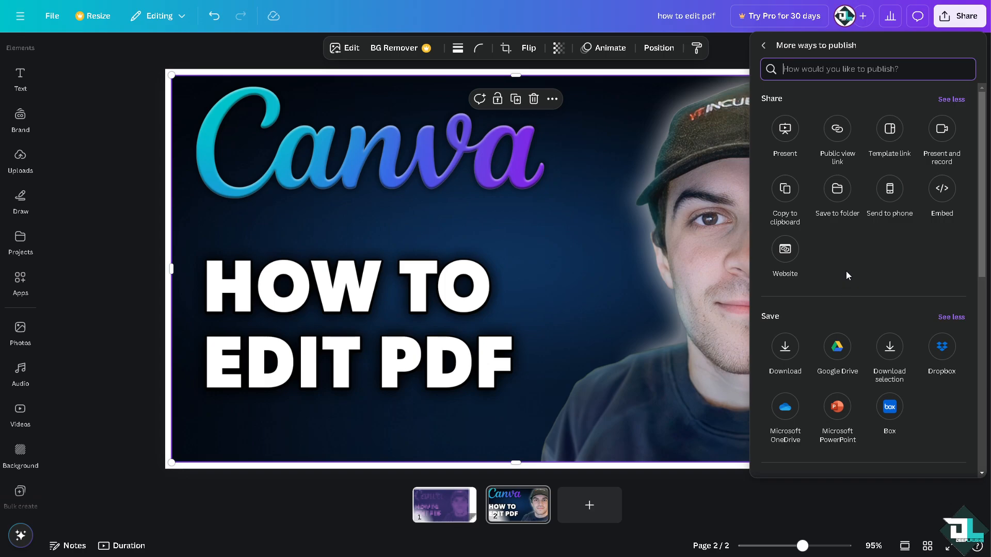
{"action": "mouse_move", "coordinate": [505, 238]}
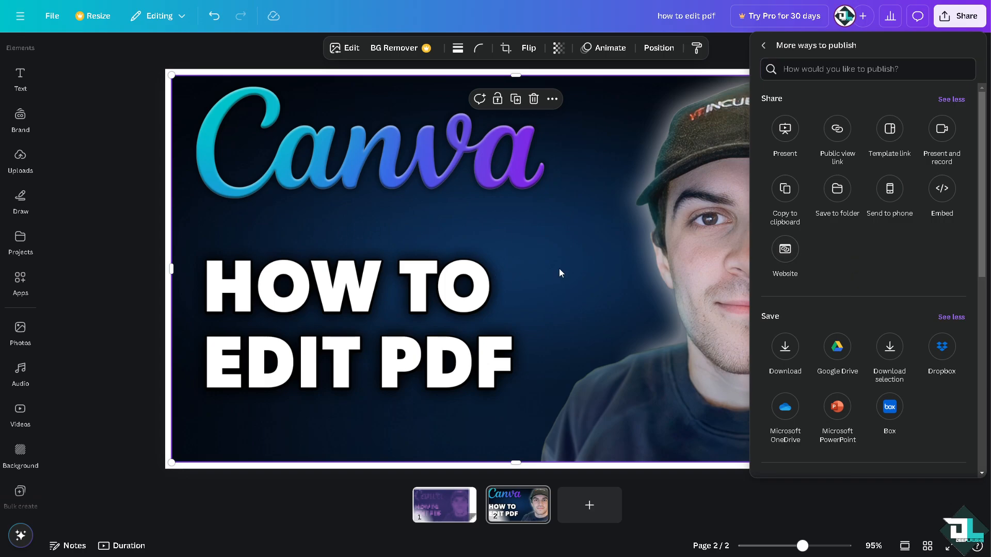
{"action": "mouse_move", "coordinate": [785, 248]}
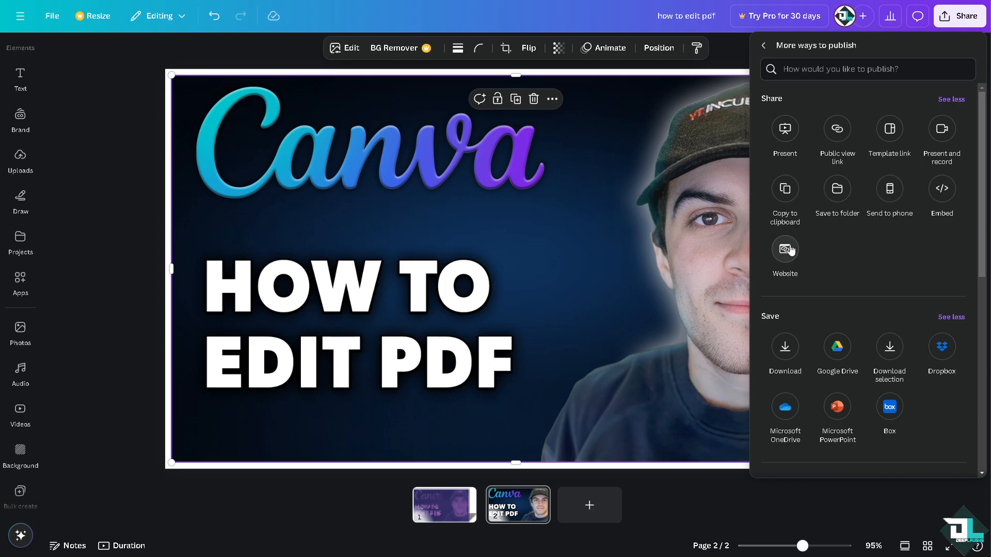
View the Publish website option under Share, then dismiss the panel back to the thumbnail
{"action": "left_click", "coordinate": [785, 249]}
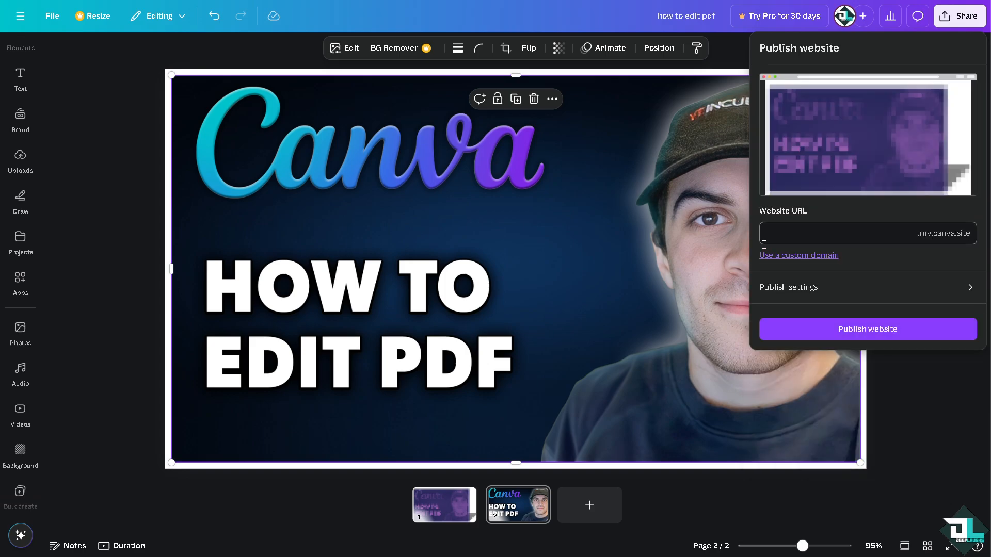
{"action": "left_click", "coordinate": [601, 242]}
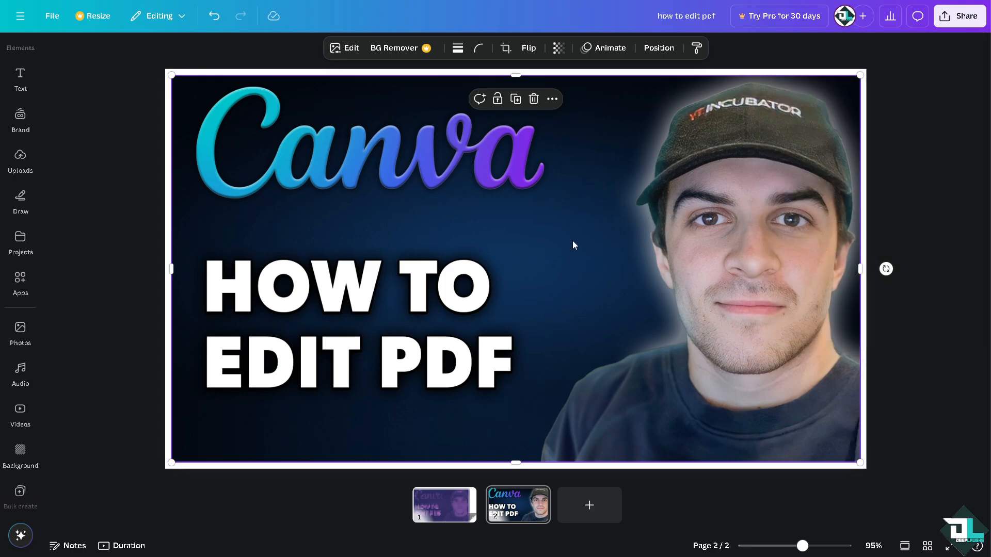
{"action": "mouse_move", "coordinate": [543, 248]}
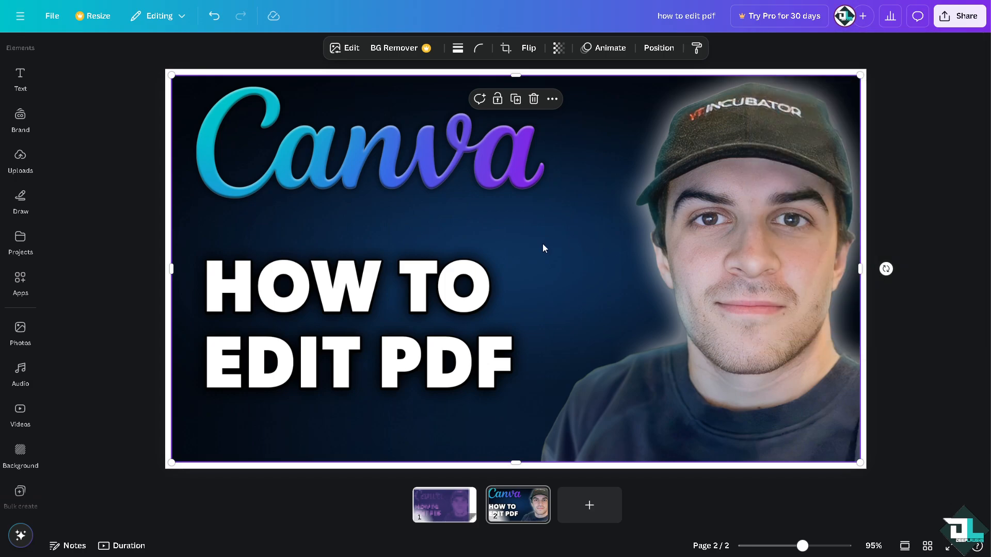
{"action": "mouse_move", "coordinate": [372, 212]}
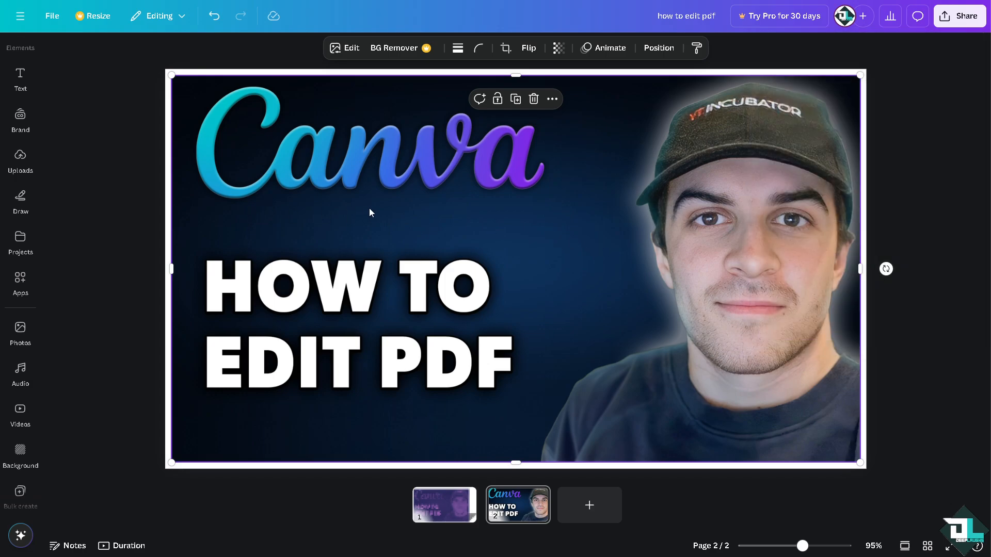